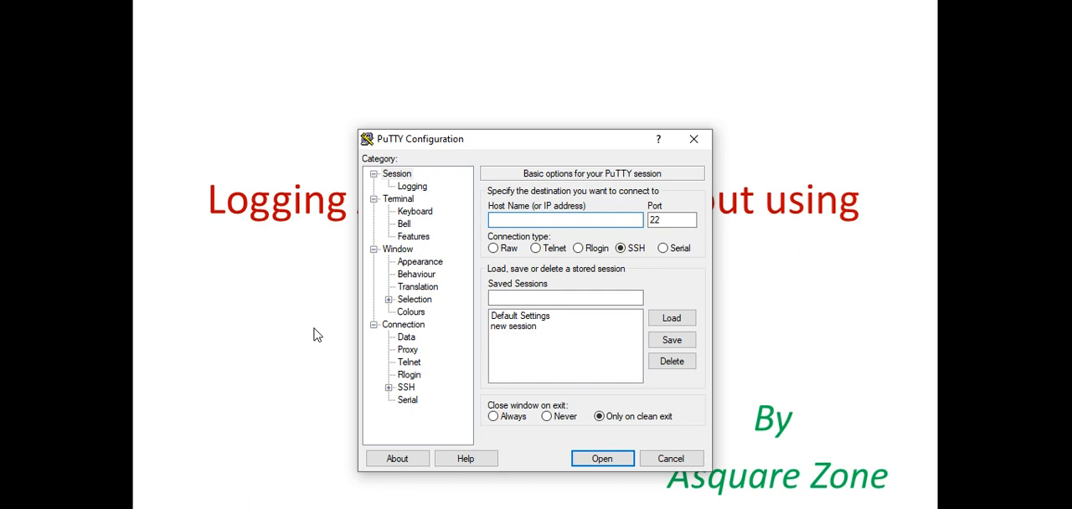
Clear the mistakenly pasted link and copy the instance's public IPv4 address 3.16.143.155.
type("https://screenrec.com/share/zglaBZFdVj")
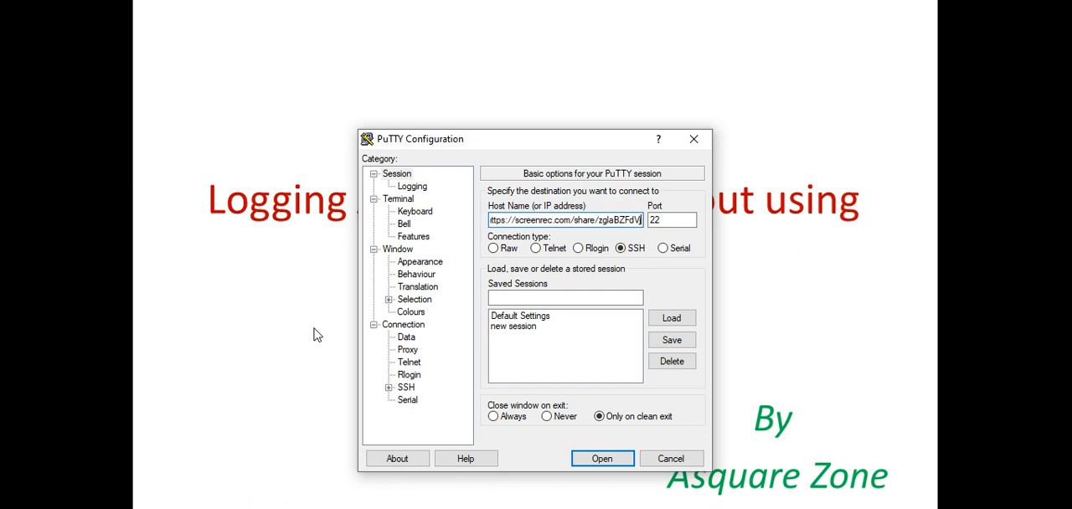
left_click(564, 219)
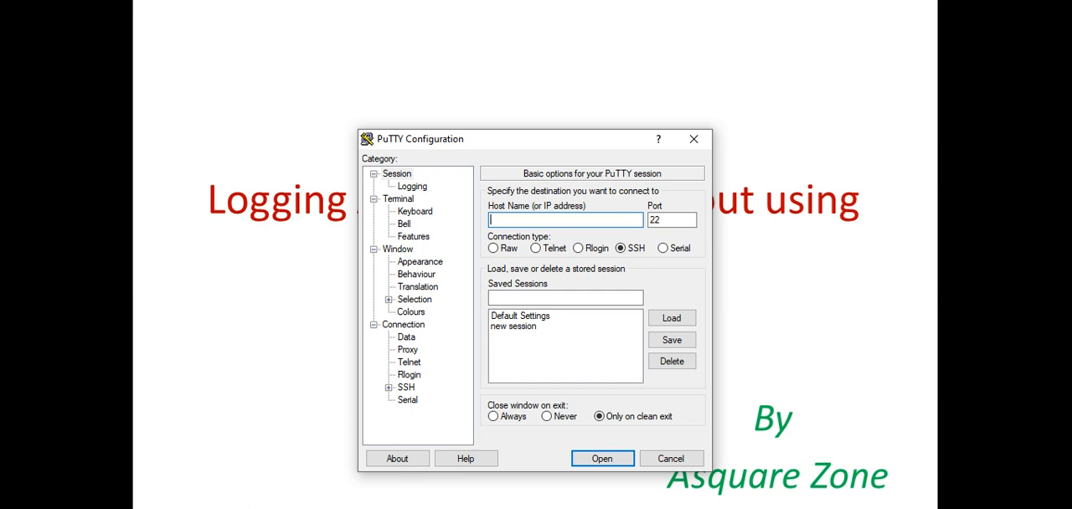
key("alt+tab")
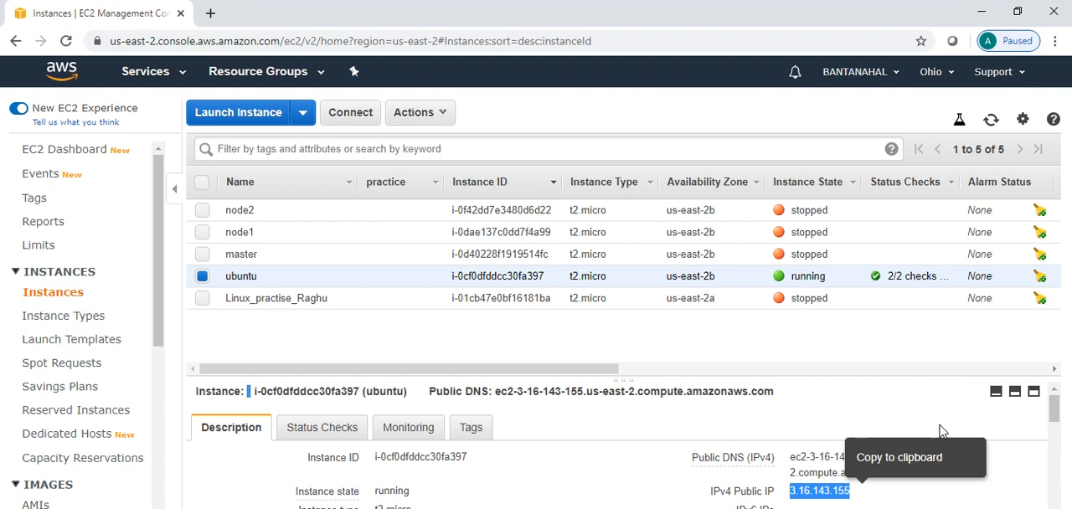
left_click(863, 491)
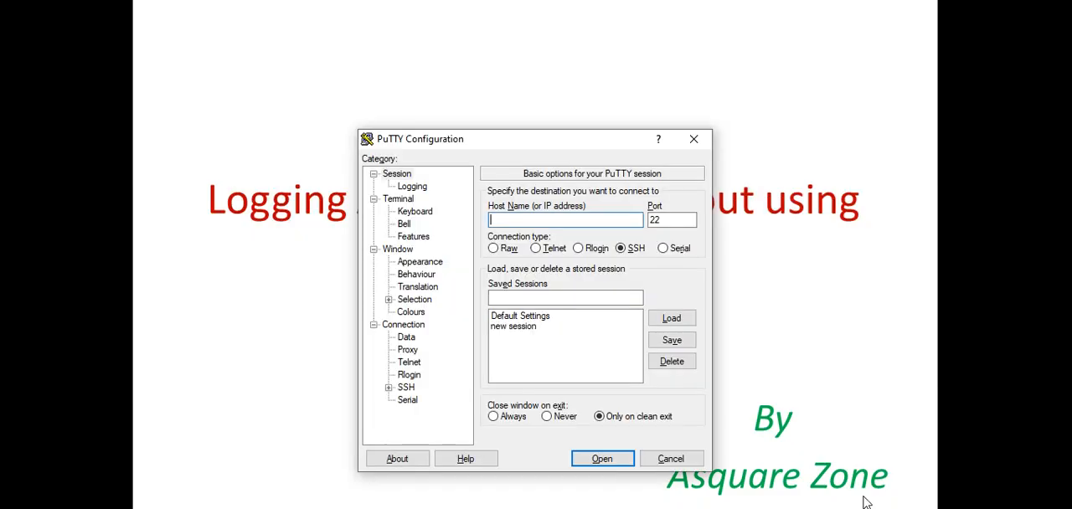
Load the saved 'new session' and enter 3.16.143.155 as the host name.
type("3.16.143.155")
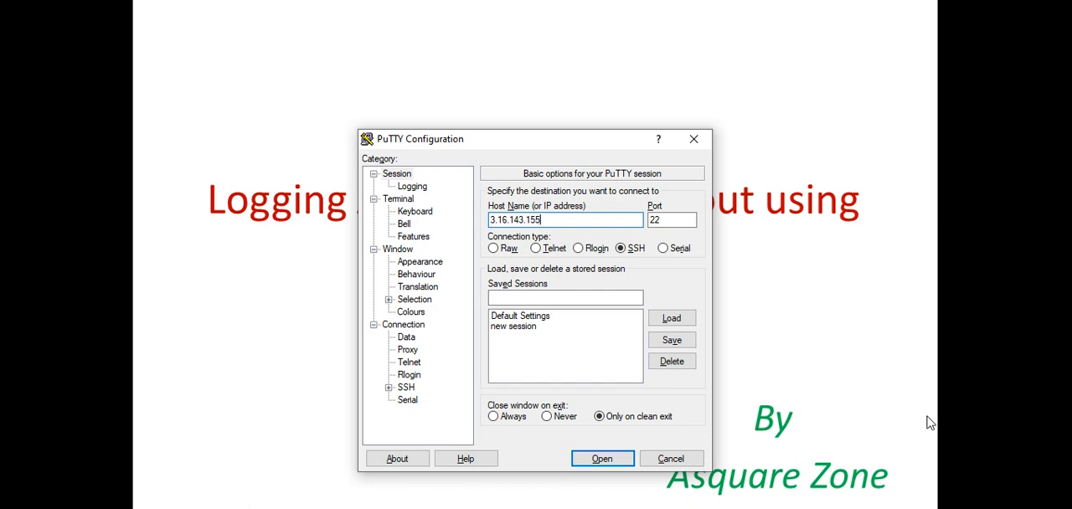
mouse_move(584, 276)
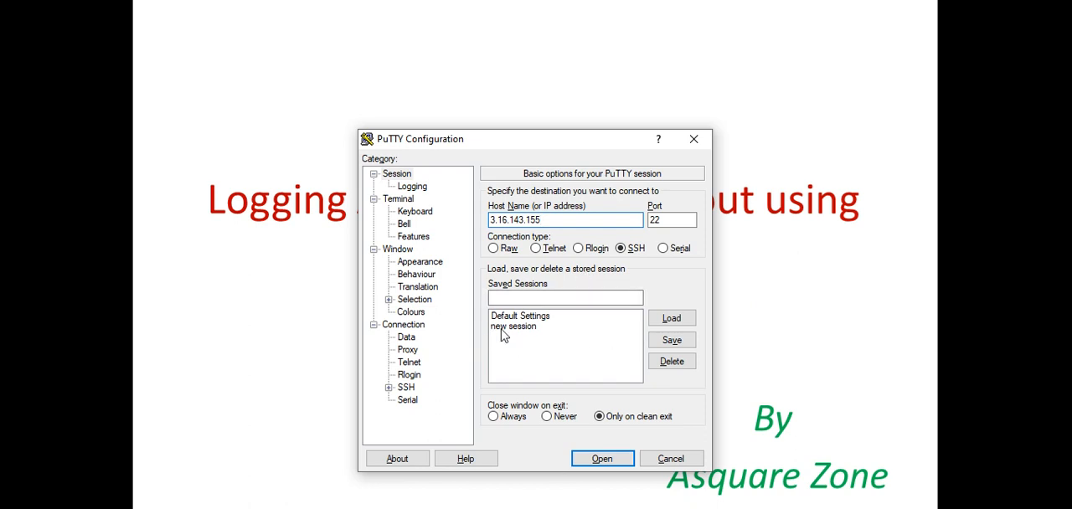
left_click(513, 326)
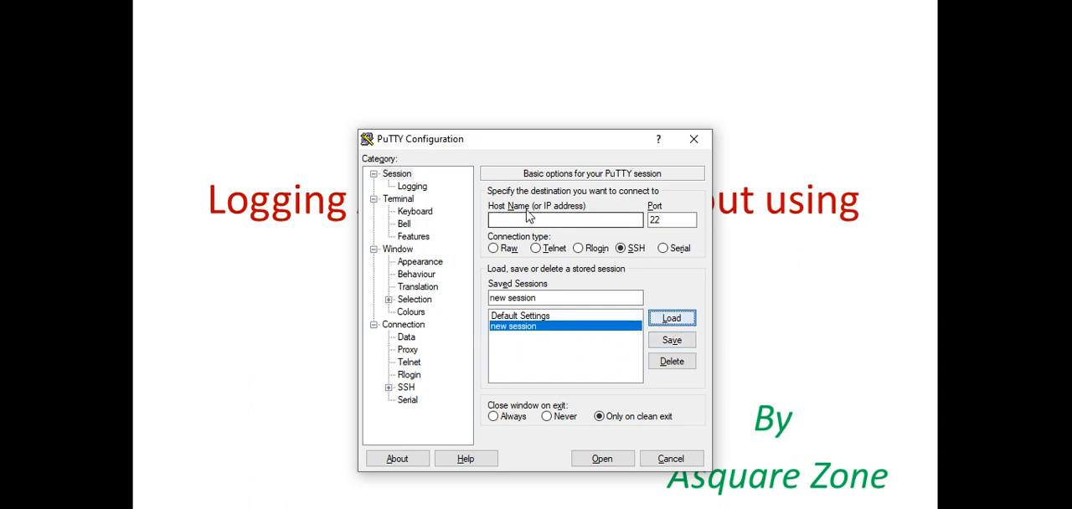
left_click(565, 219)
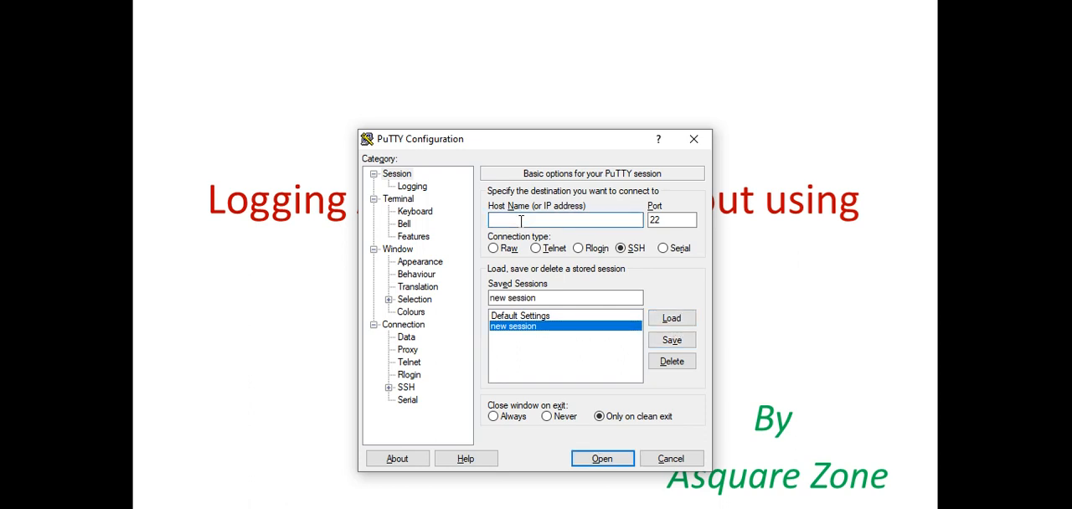
type("3.16.143.155")
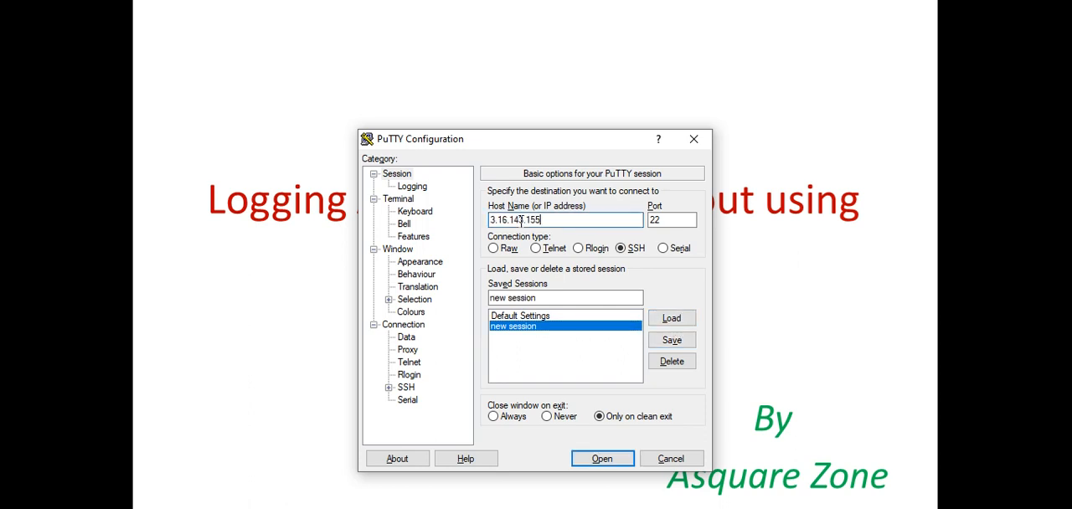
Set ubuntu.ppk as the private key file under Connection > SSH > Auth.
left_click(403, 324)
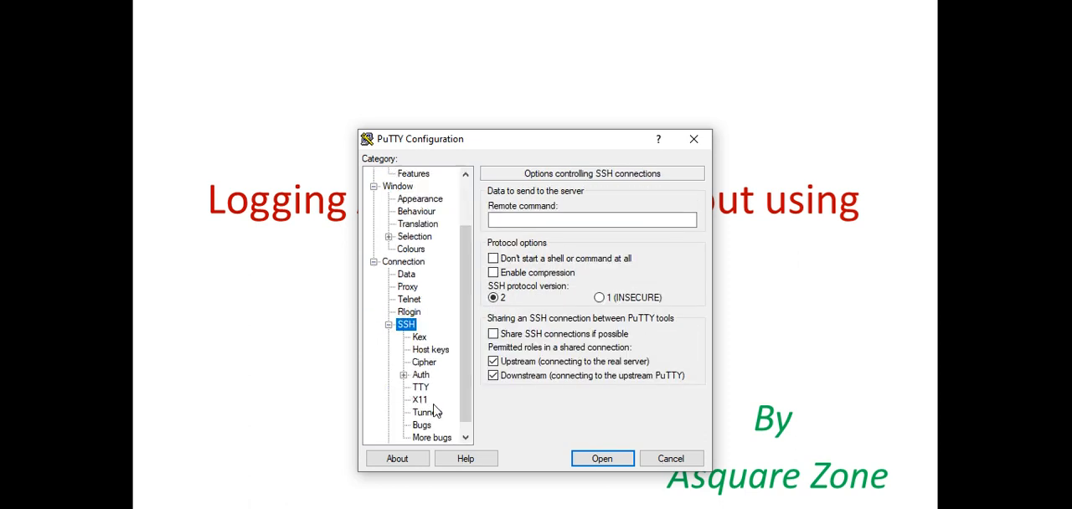
left_click(420, 374)
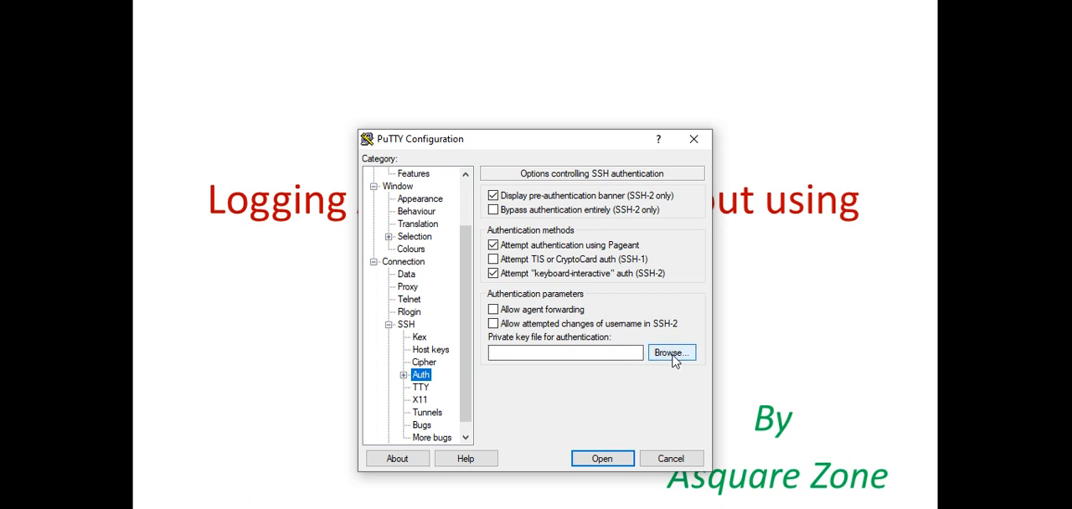
left_click(671, 351)
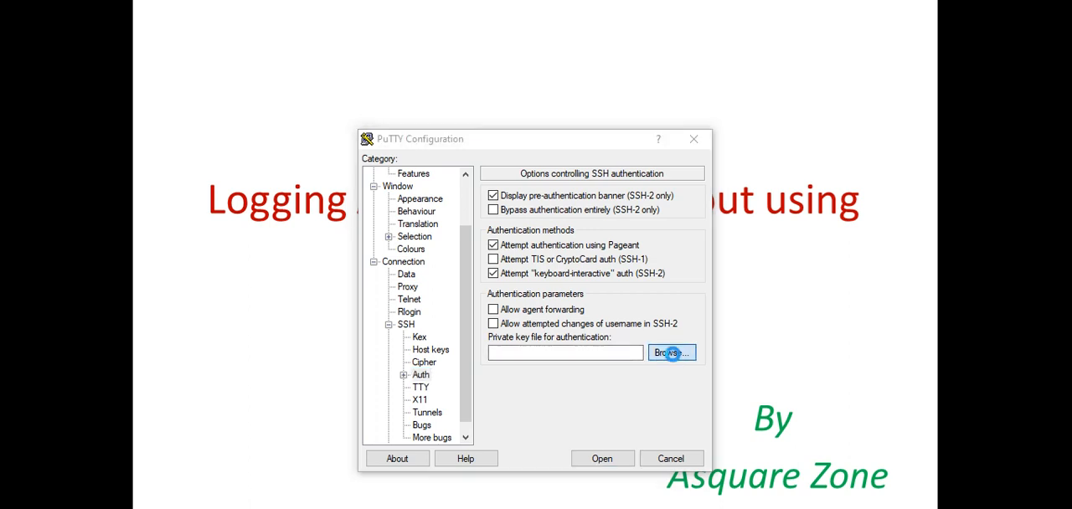
left_click(671, 352)
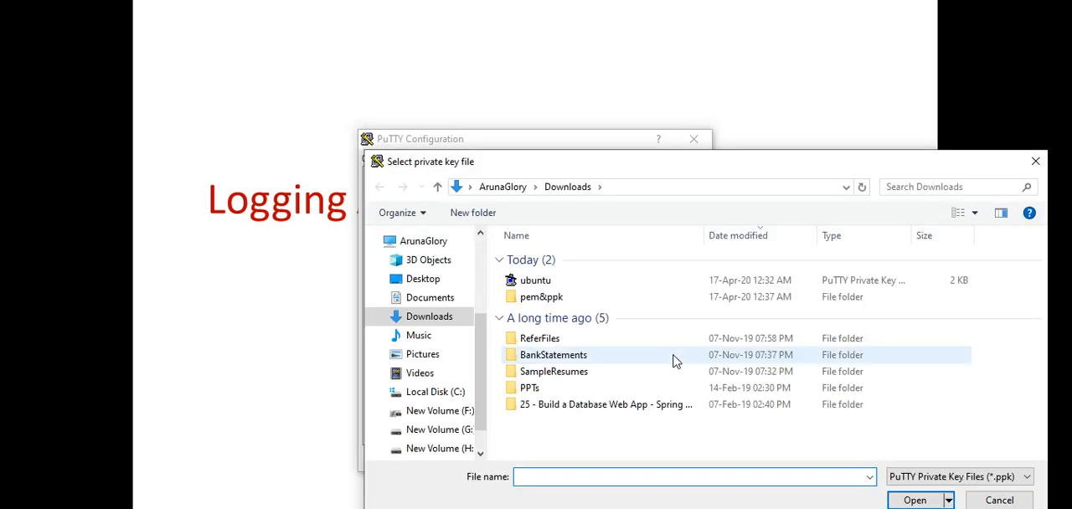
mouse_move(535, 280)
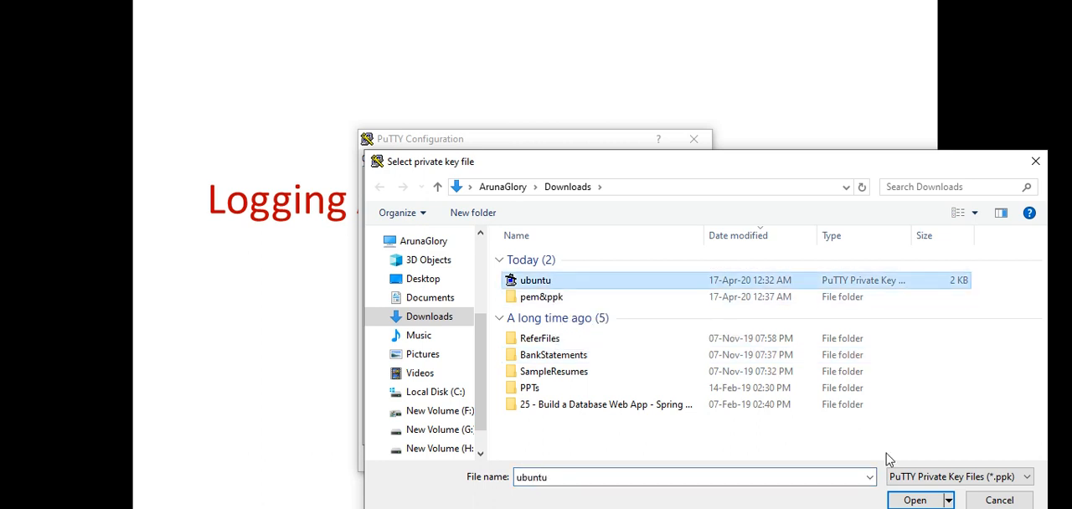
left_click(914, 500)
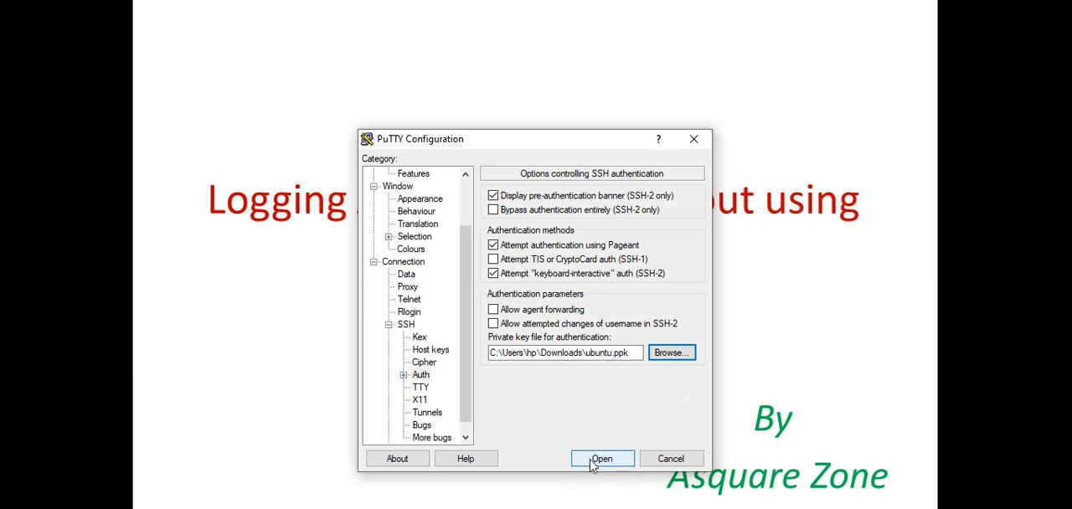
Connect, accept the host key, log in as ubuntu, and maximize the terminal.
left_click(602, 458)
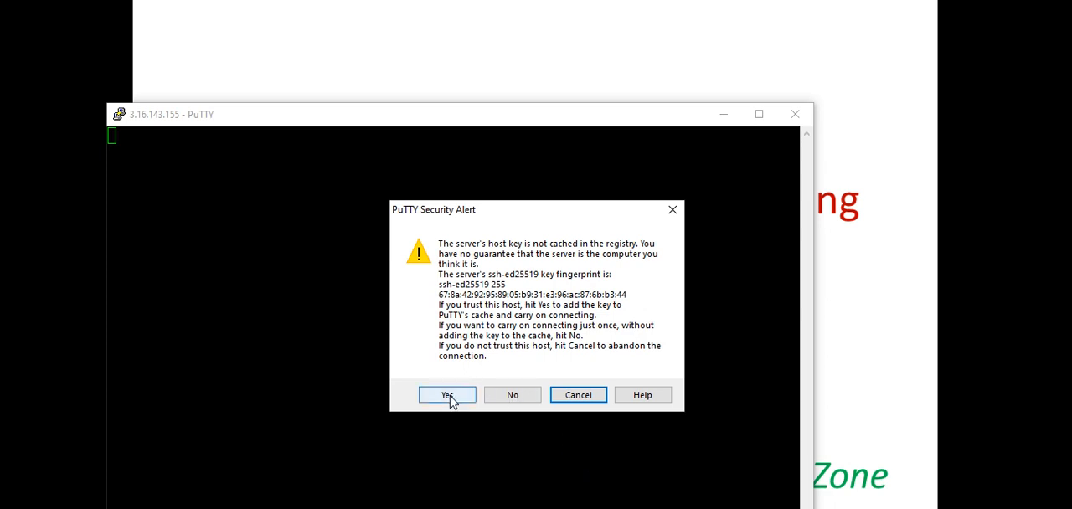
left_click(446, 394)
type("ubun")
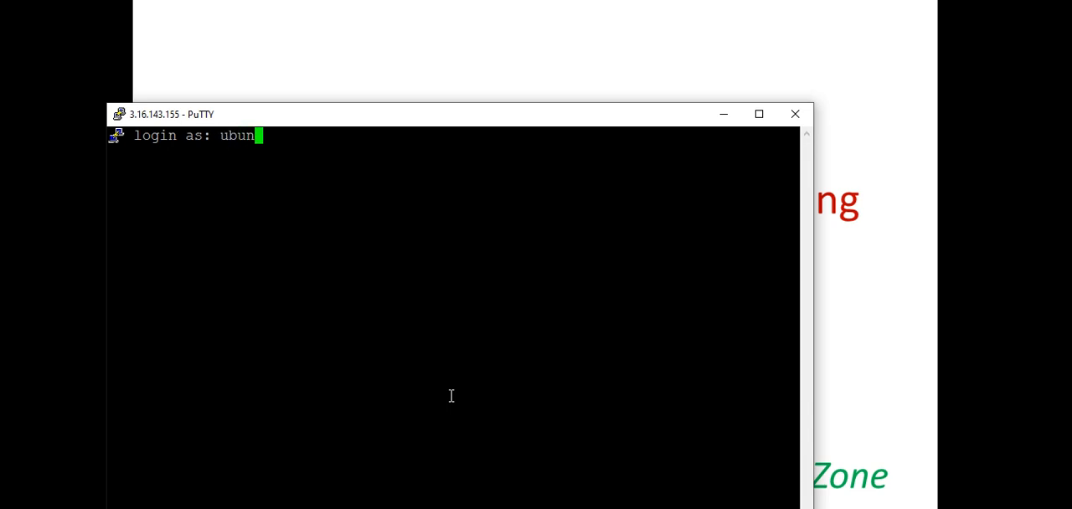
type("tu")
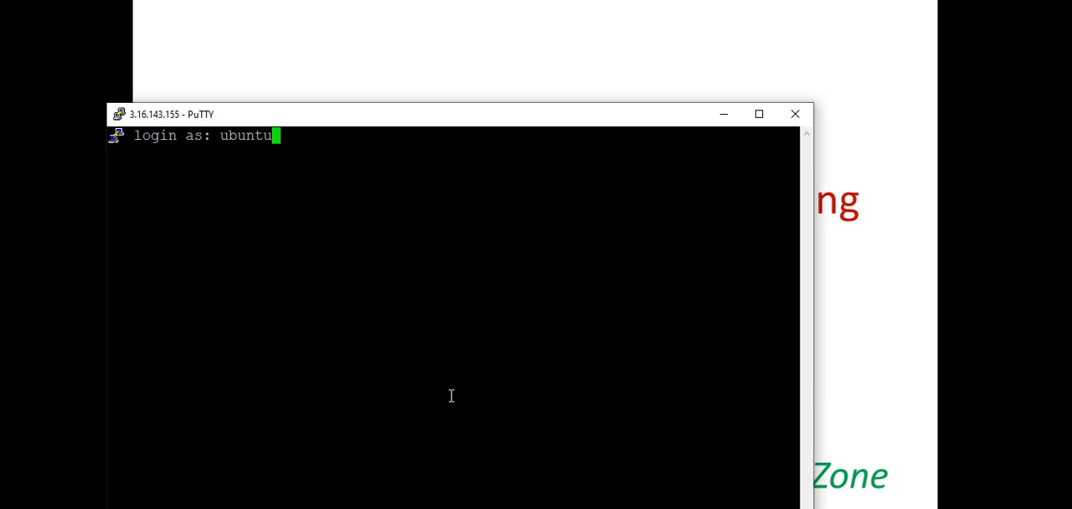
key("Return")
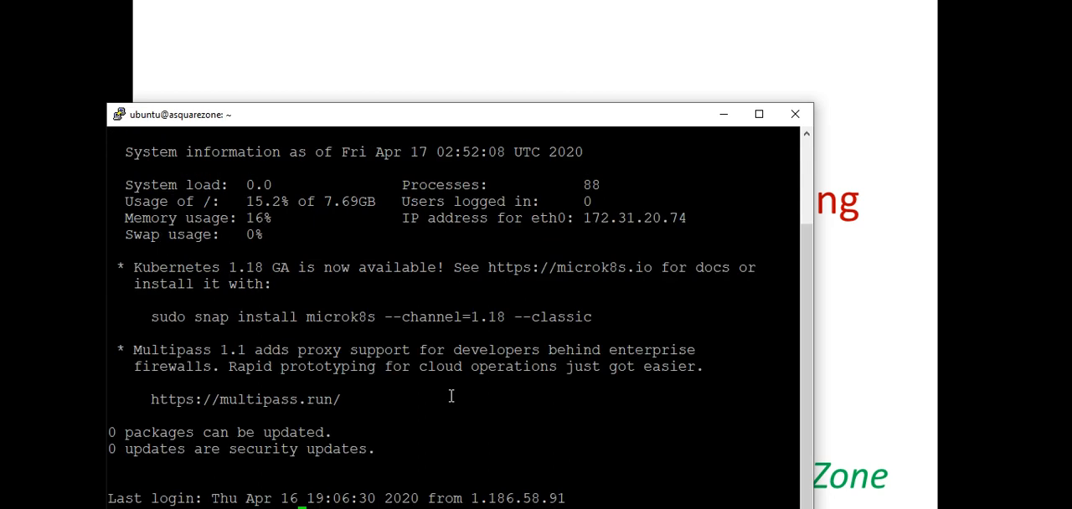
mouse_move(633, 106)
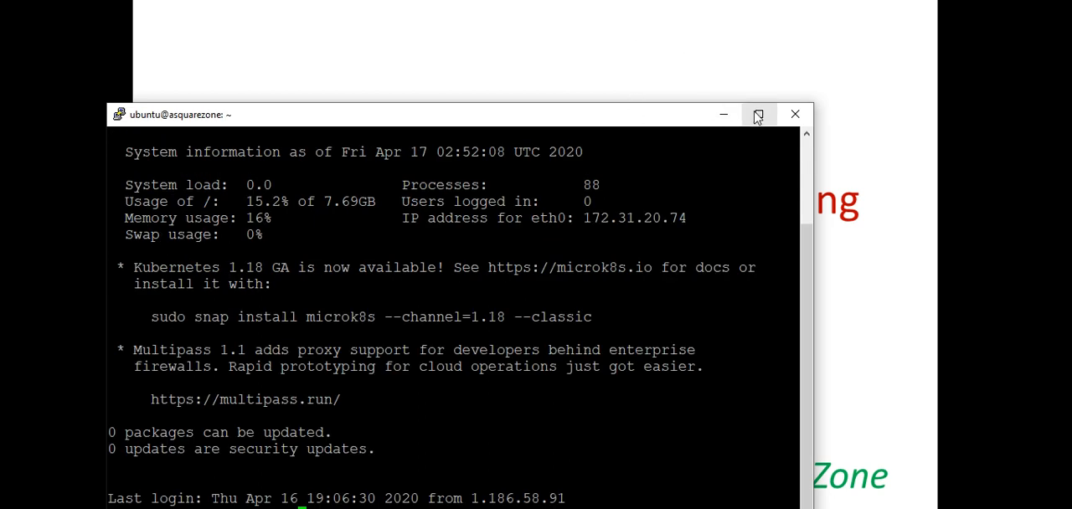
left_click(756, 114)
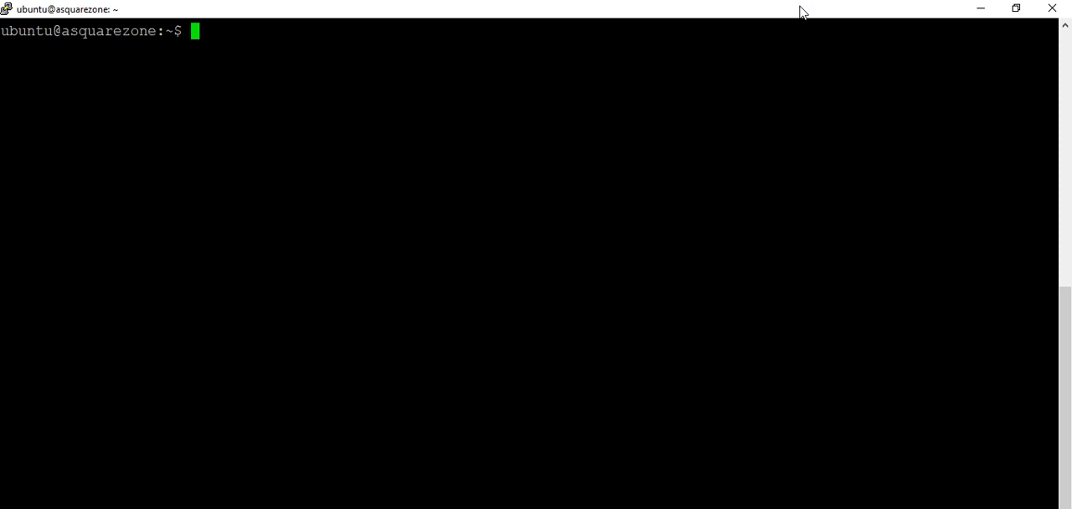
Switch to the root shell with sudo su - after a mistyped su attempt.
type("suso su -")
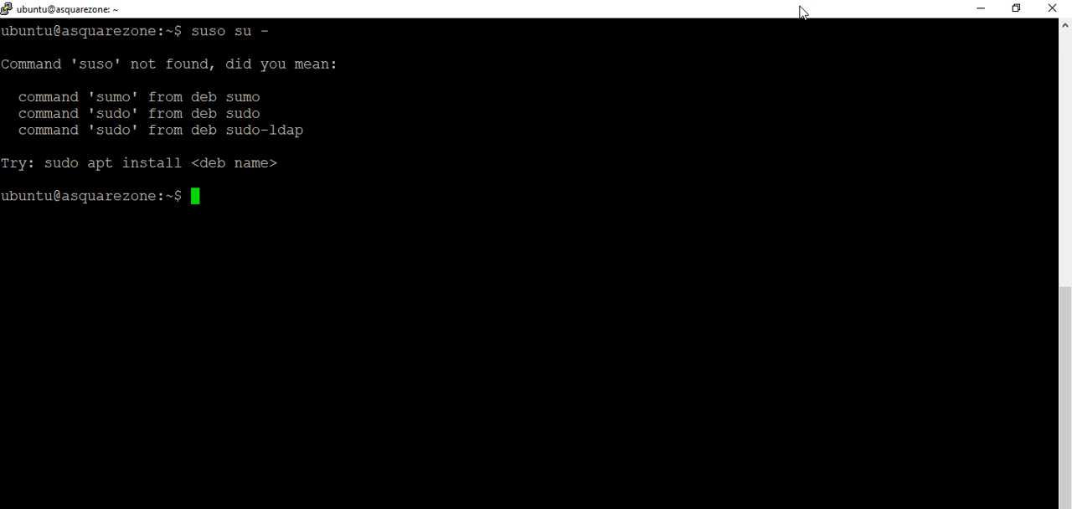
type("sudo")
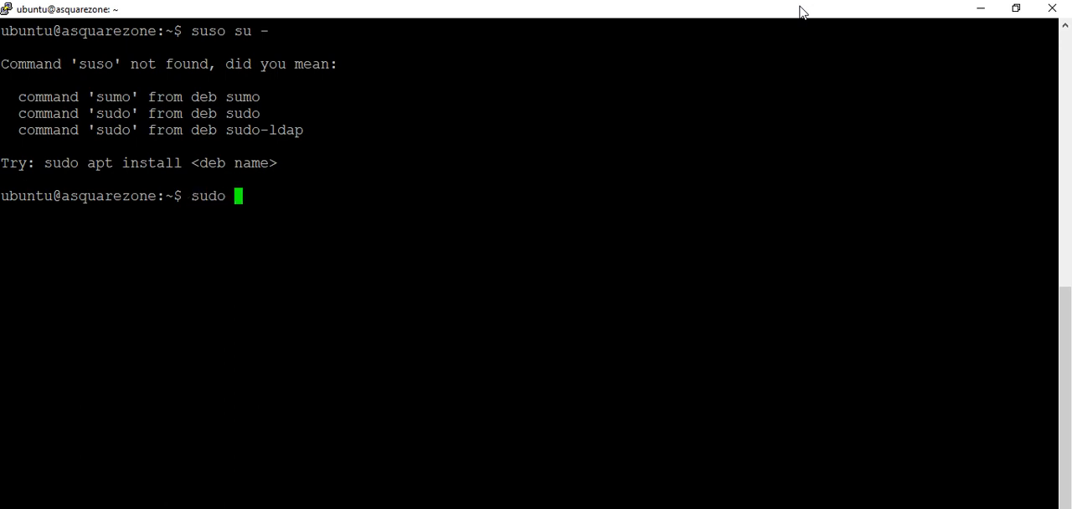
type("su")
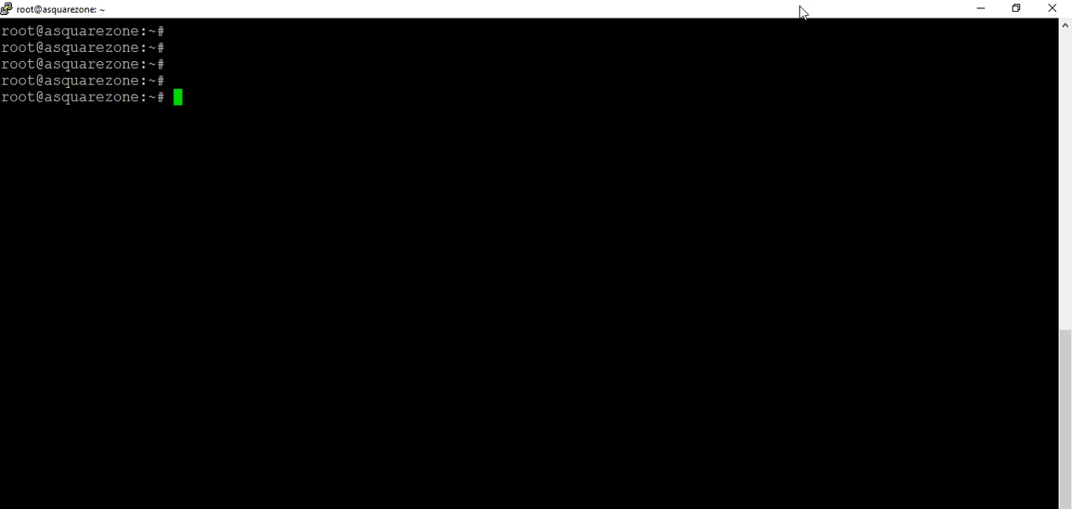
type("r")
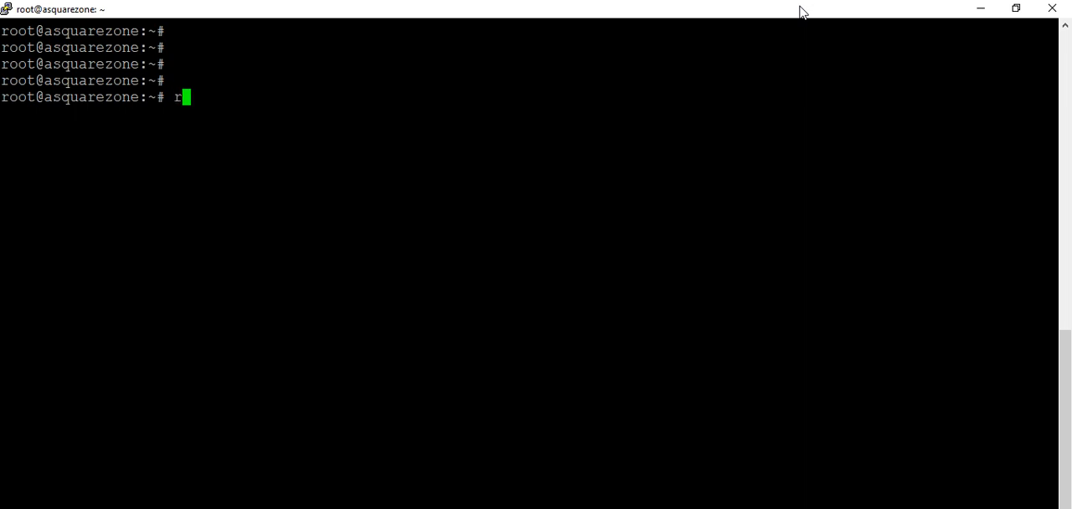
key("Win+r")
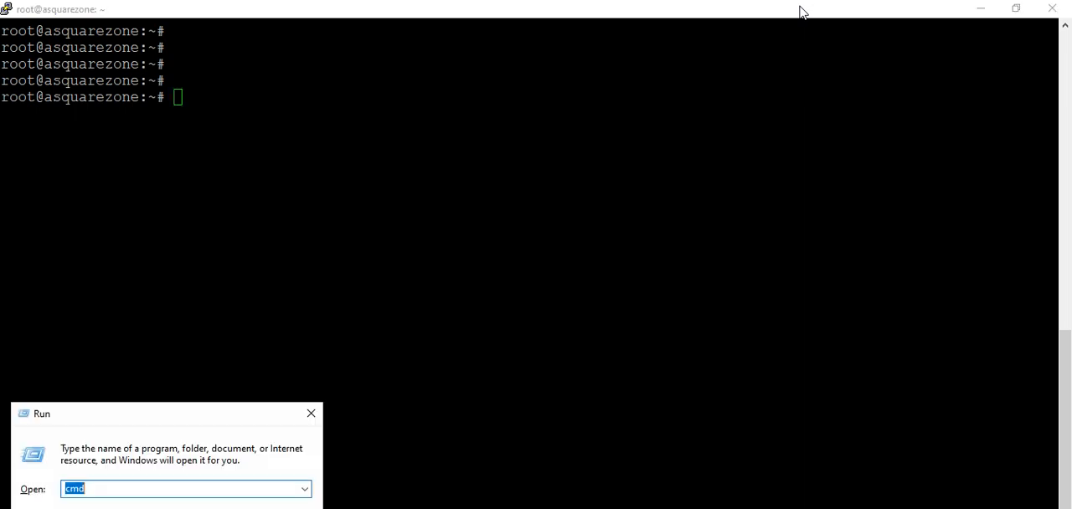
Start a Notepad note reading '1. Need to set thepassword to root user/any user'.
type("note")
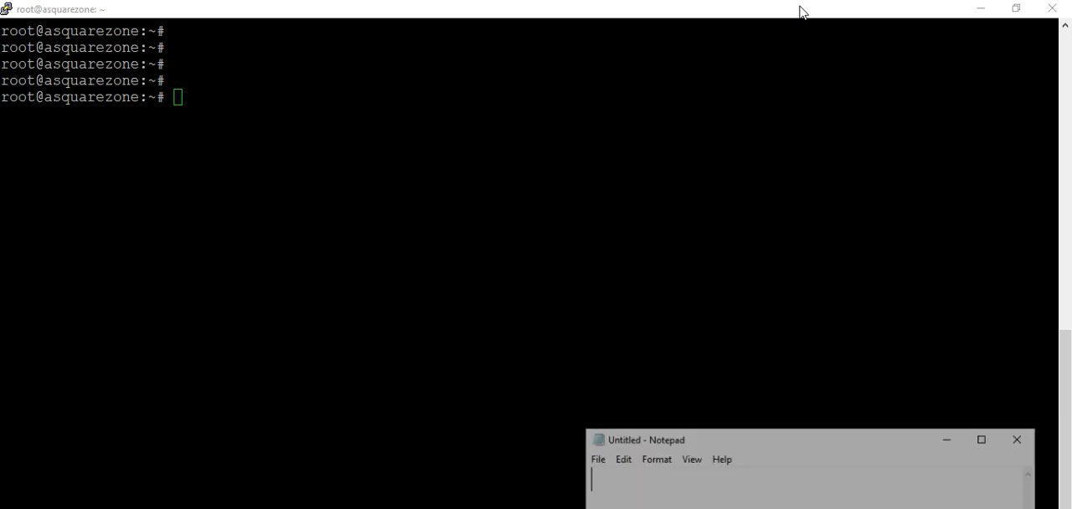
left_click(595, 438)
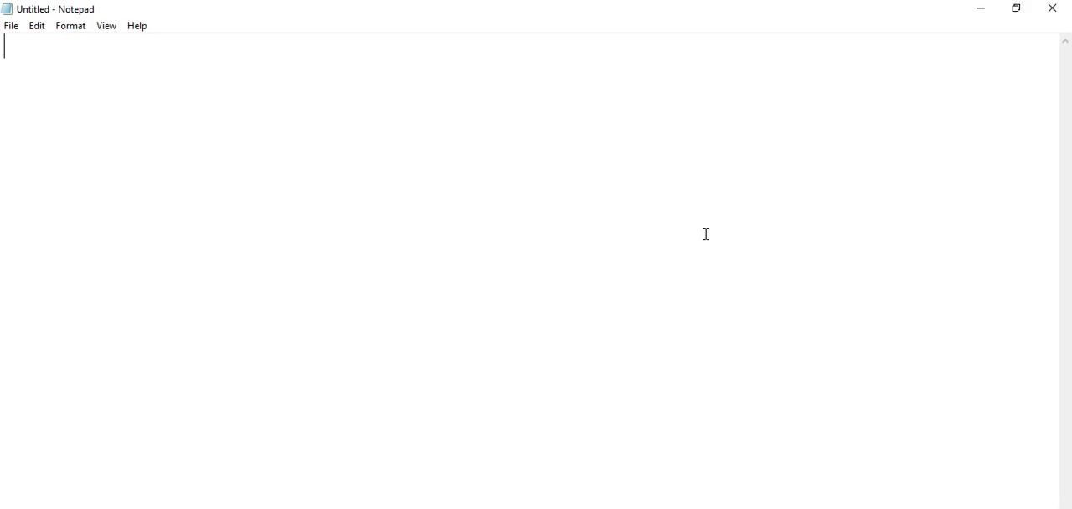
mouse_move(849, 50)
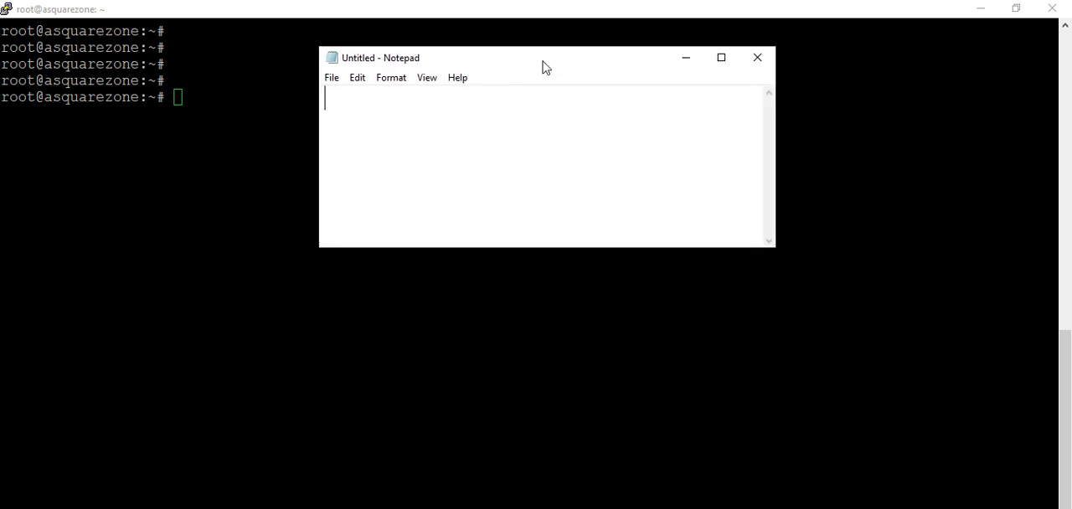
type("1.")
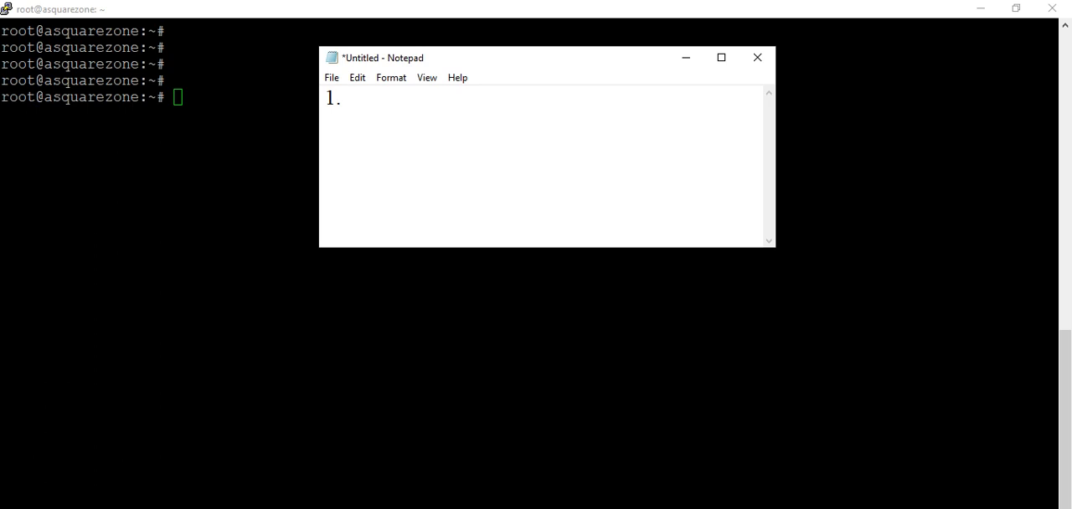
type("Nee")
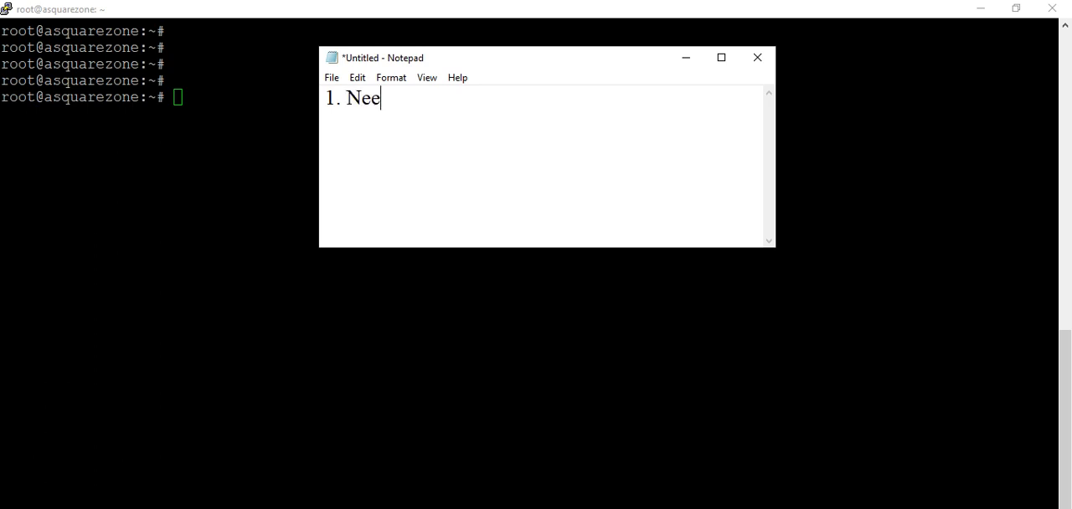
type("d to")
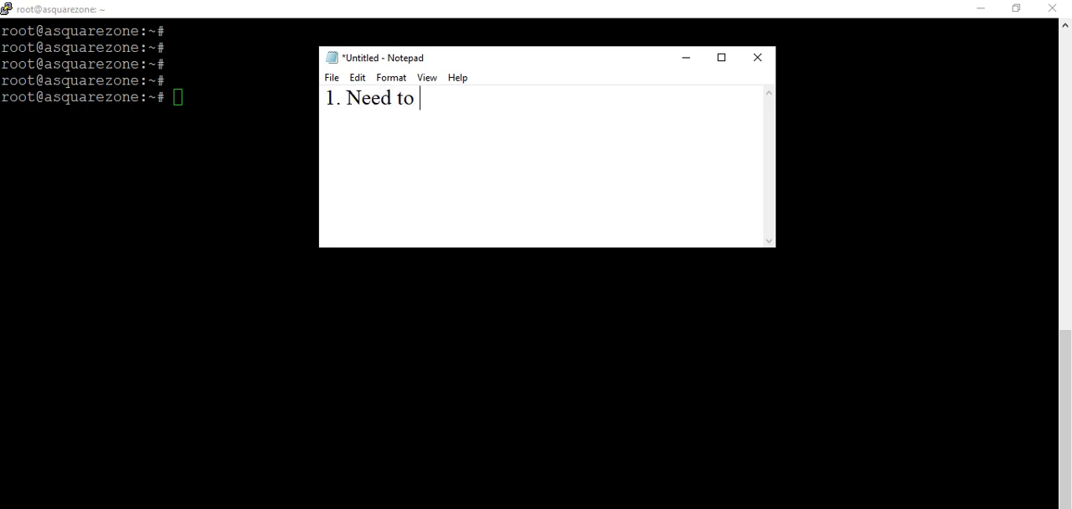
type("set the")
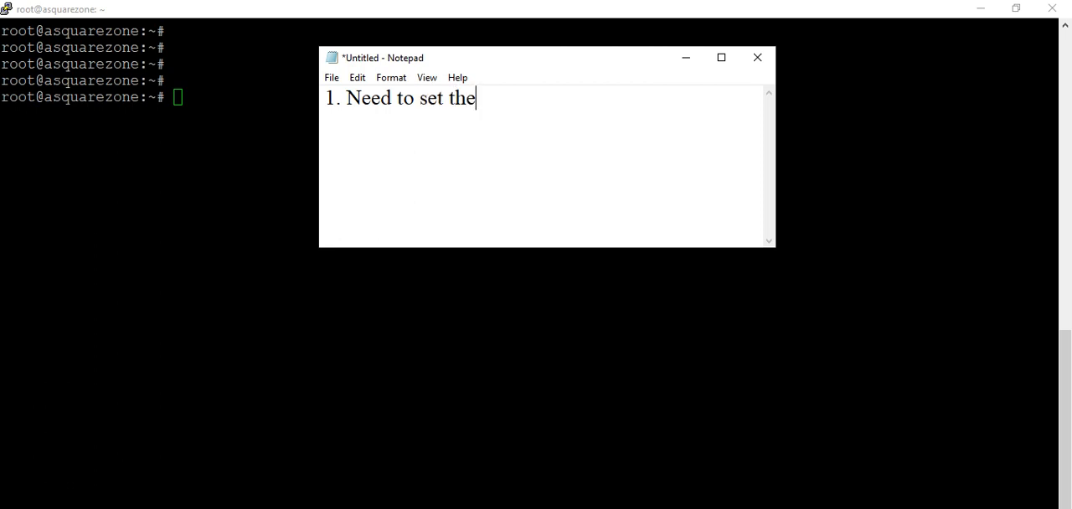
type("passw")
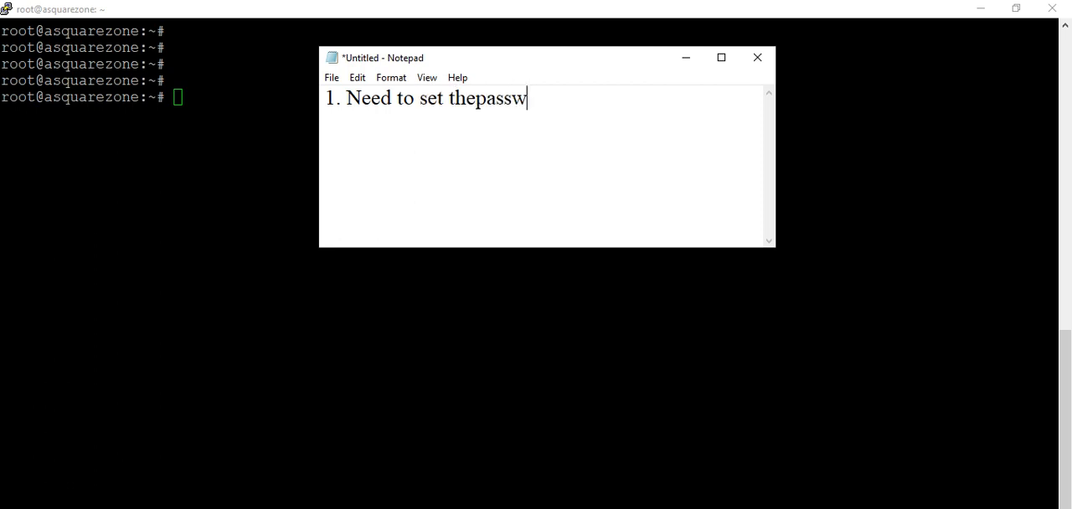
type("ord to")
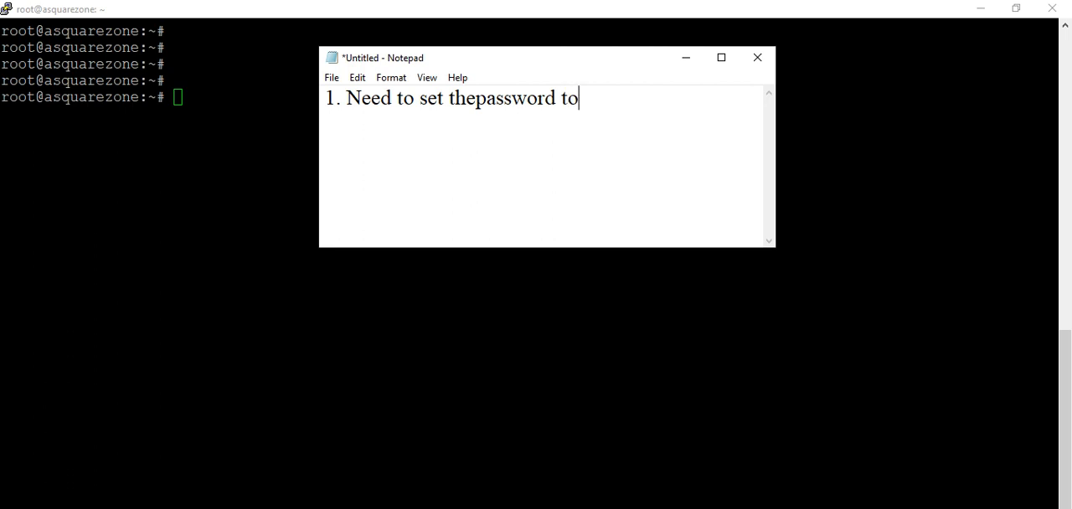
type("root user")
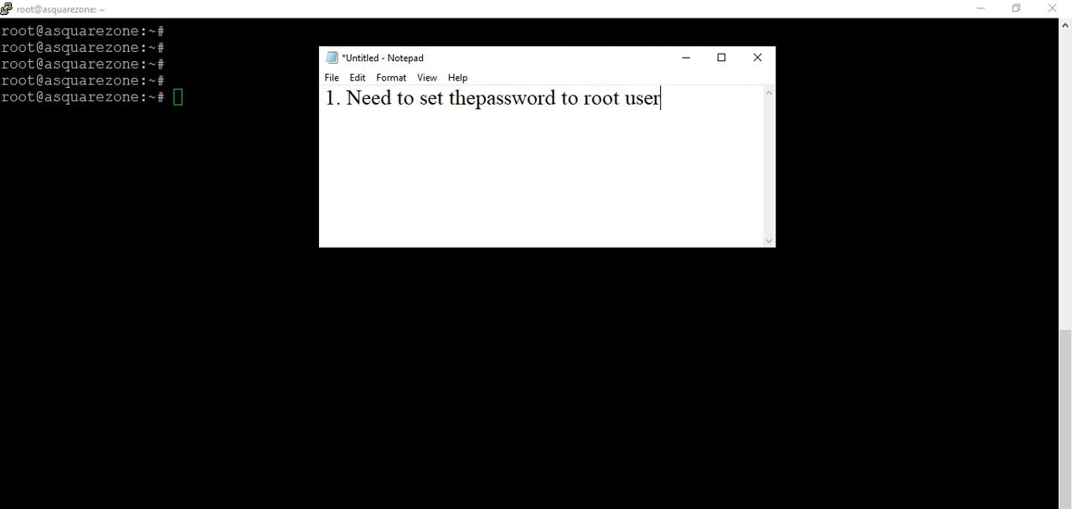
type("/any")
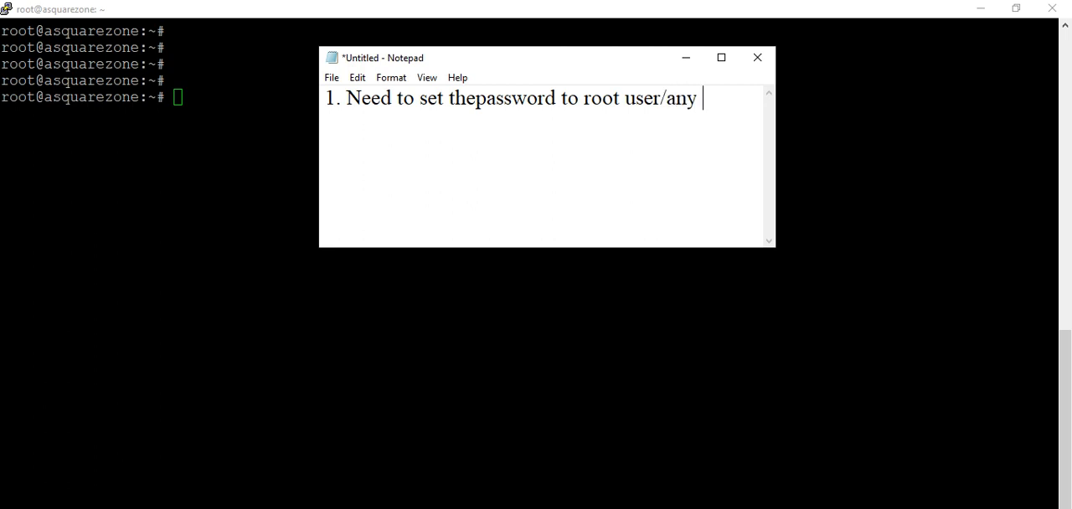
type("use")
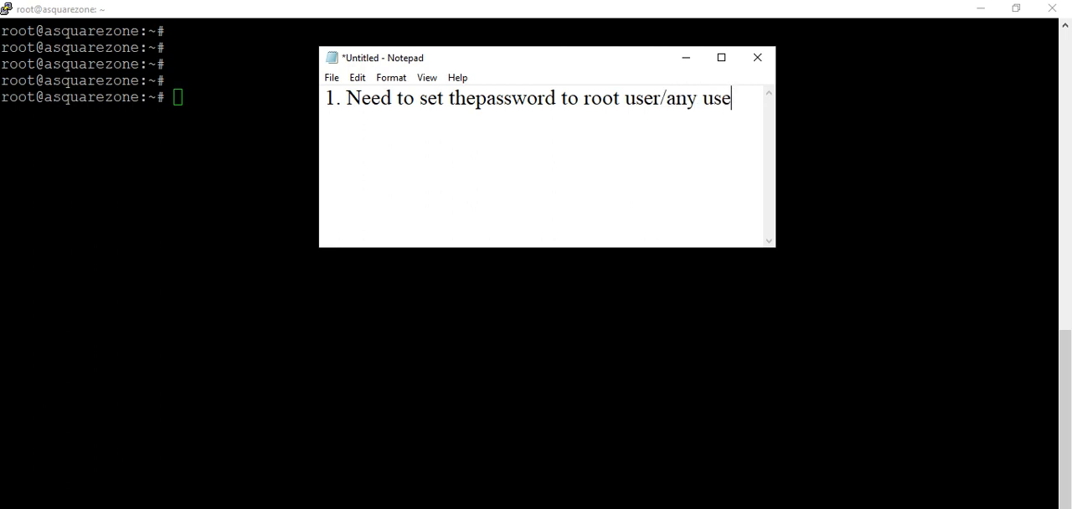
type("r")
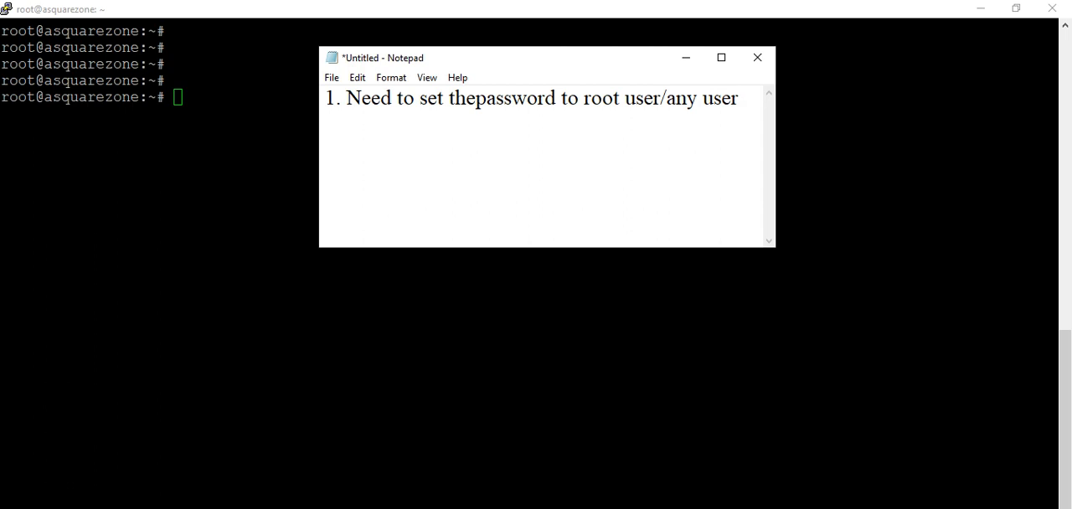
key("enter")
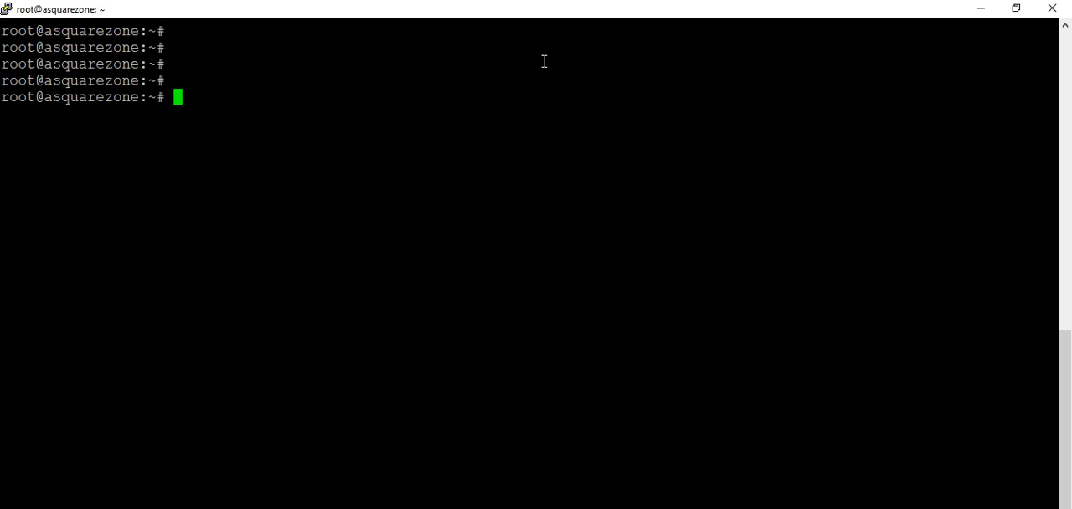
Set a new root password with passwd root.
type("passwd r")
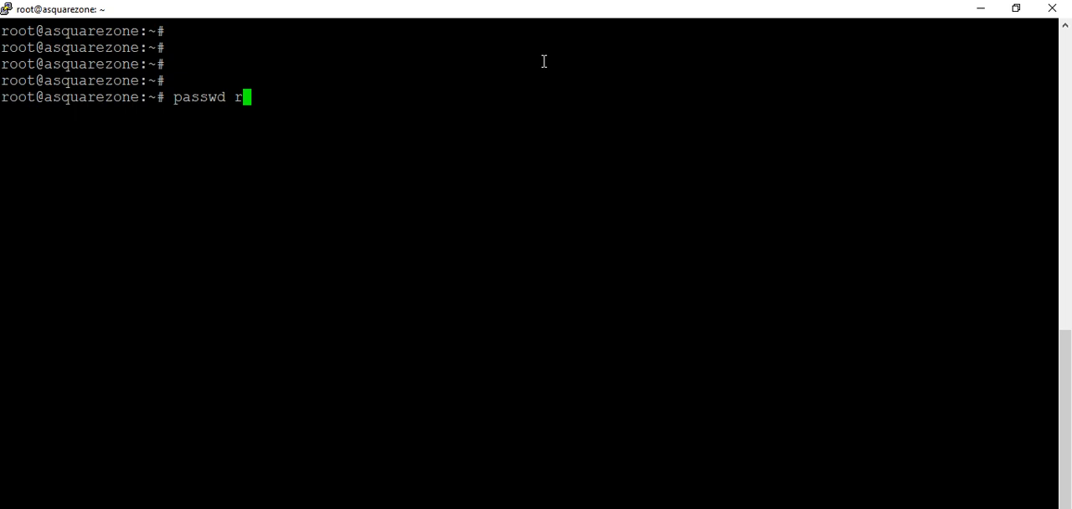
type("oo")
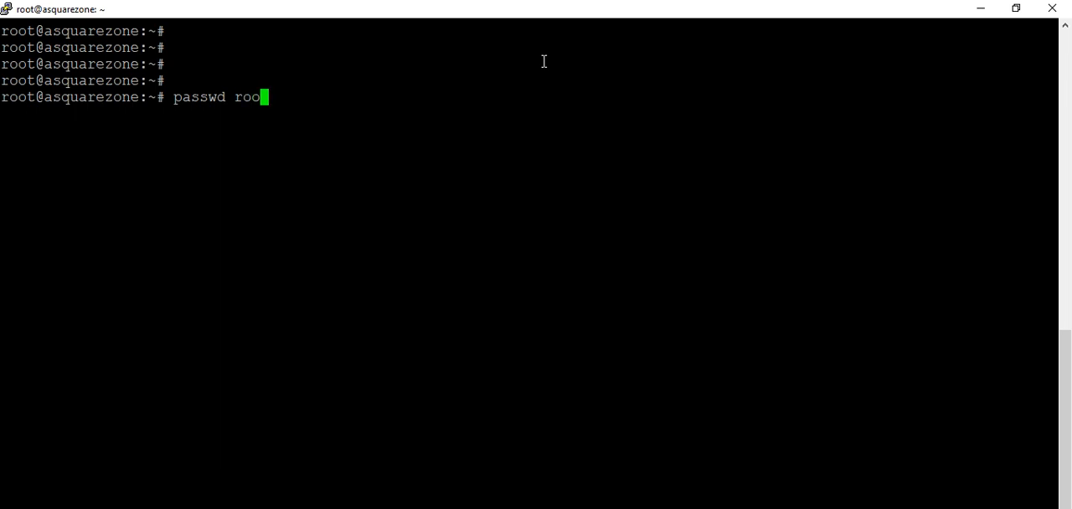
type("t")
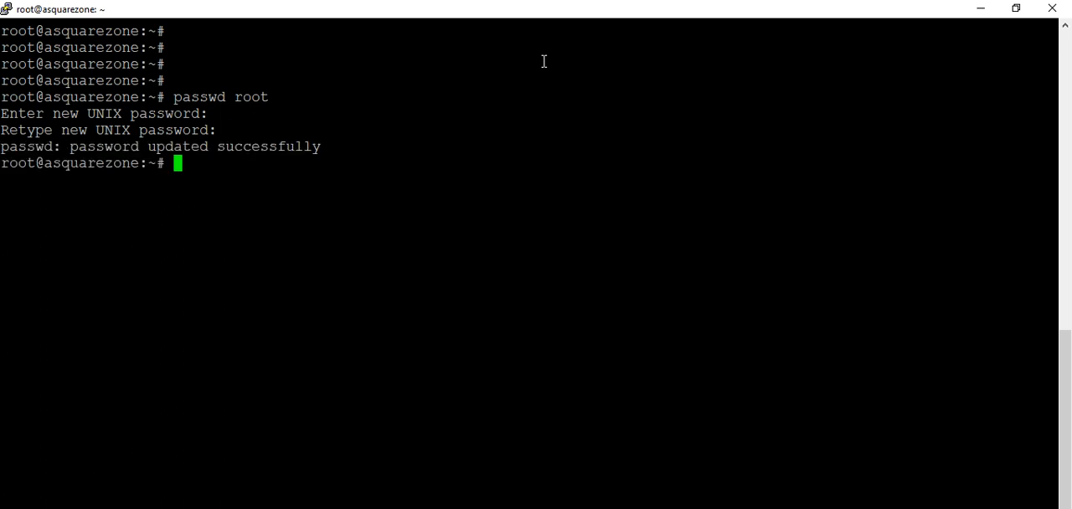
type("/etc")
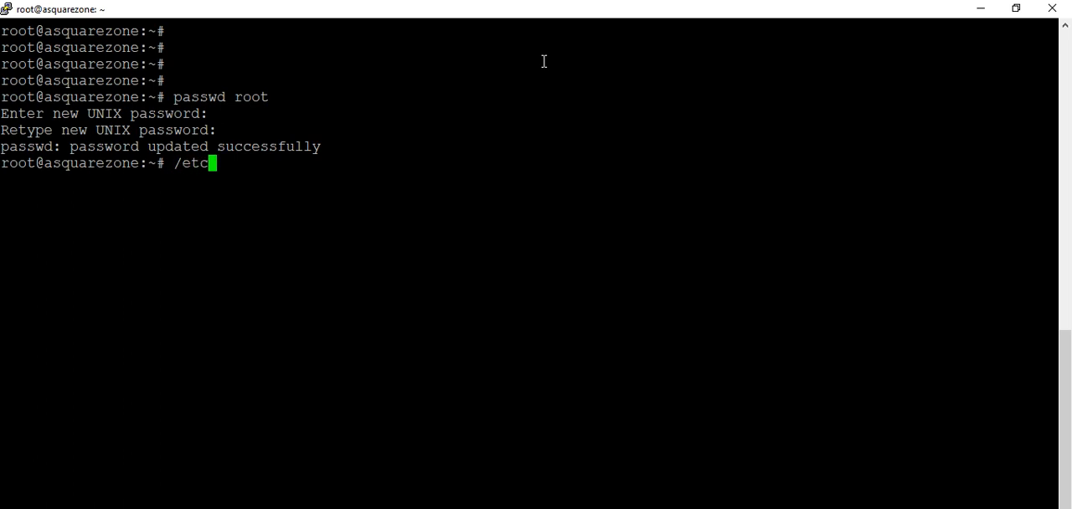
Enter vi /etc/ssh/sshd_config to open the SSH daemon configuration.
type("ssh/")
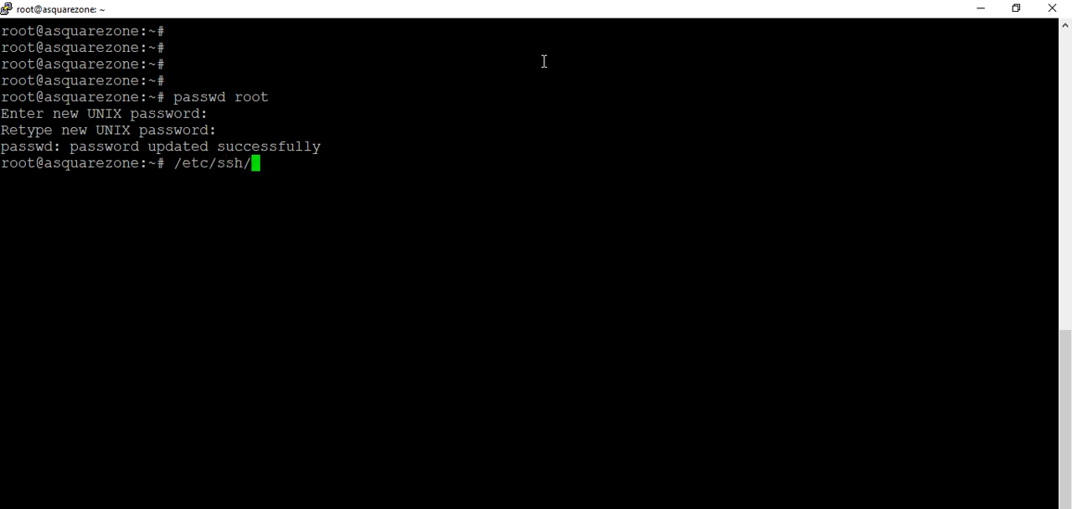
type("ss")
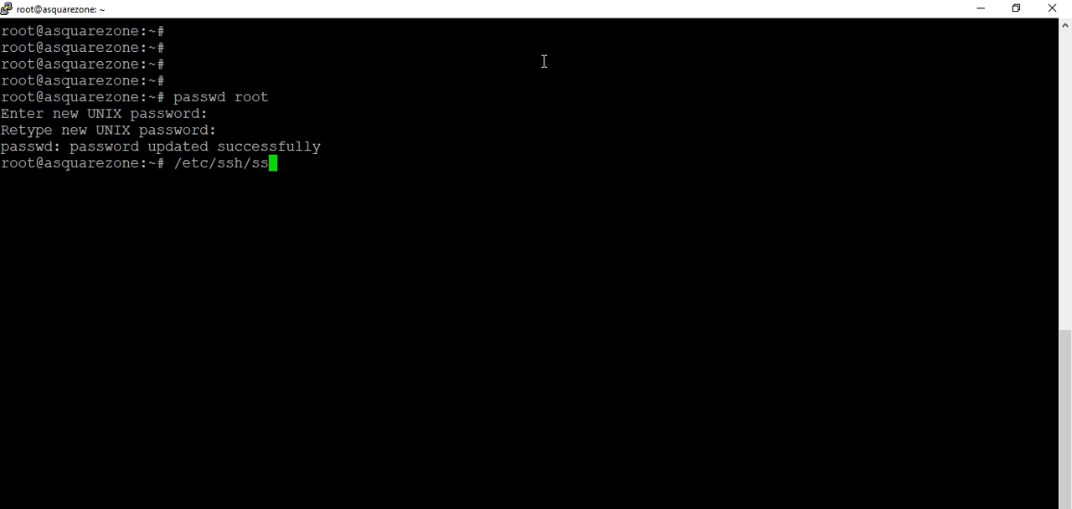
type("hd")
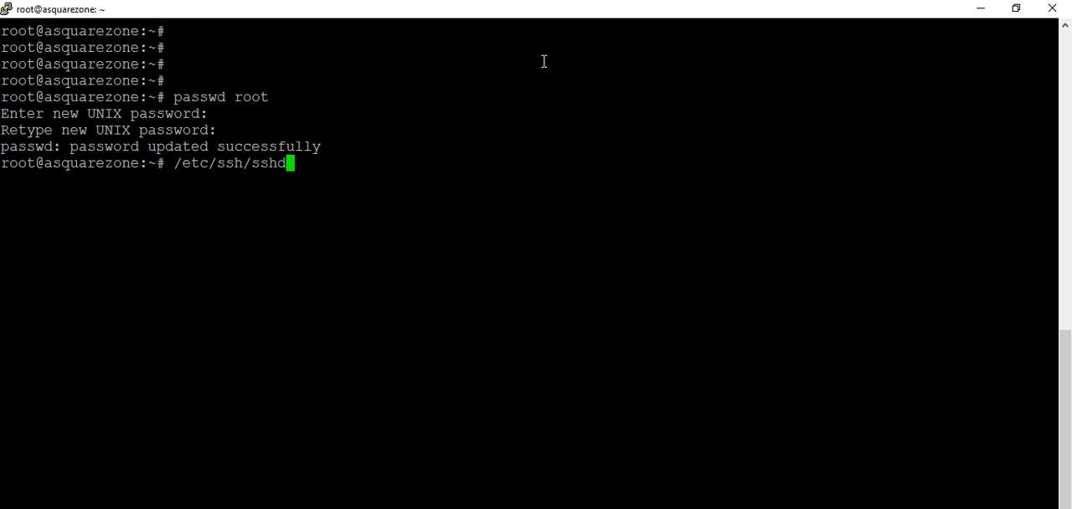
type("_")
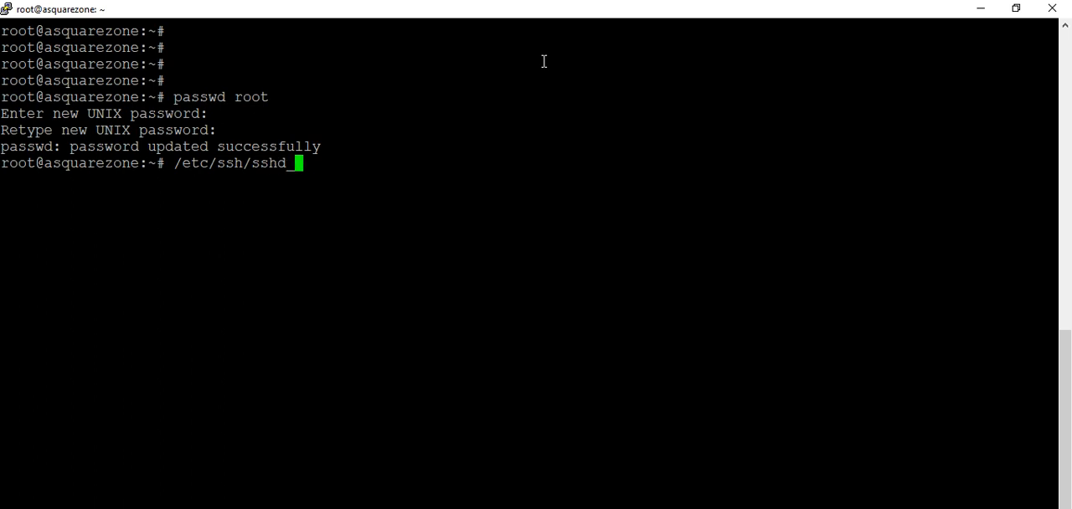
type("c")
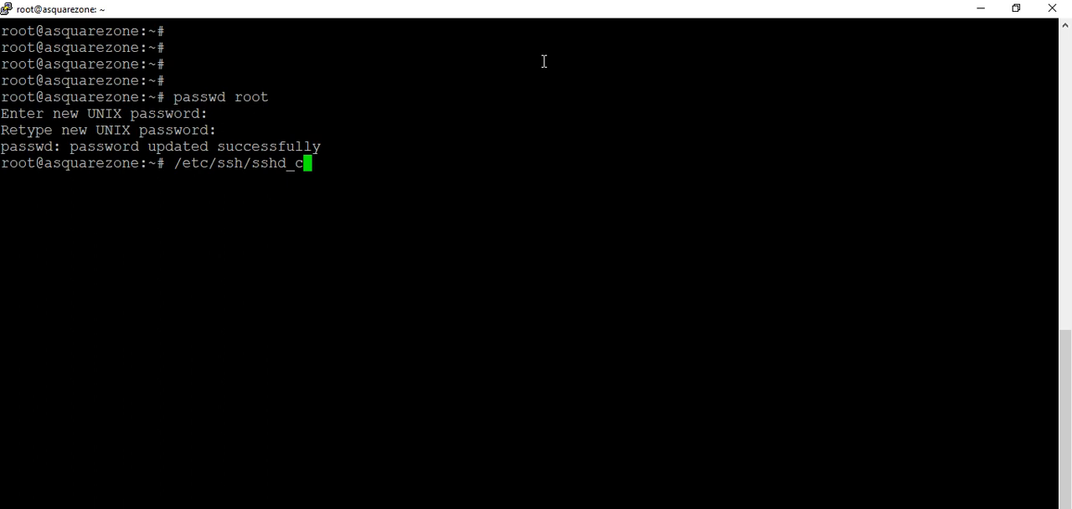
type("on")
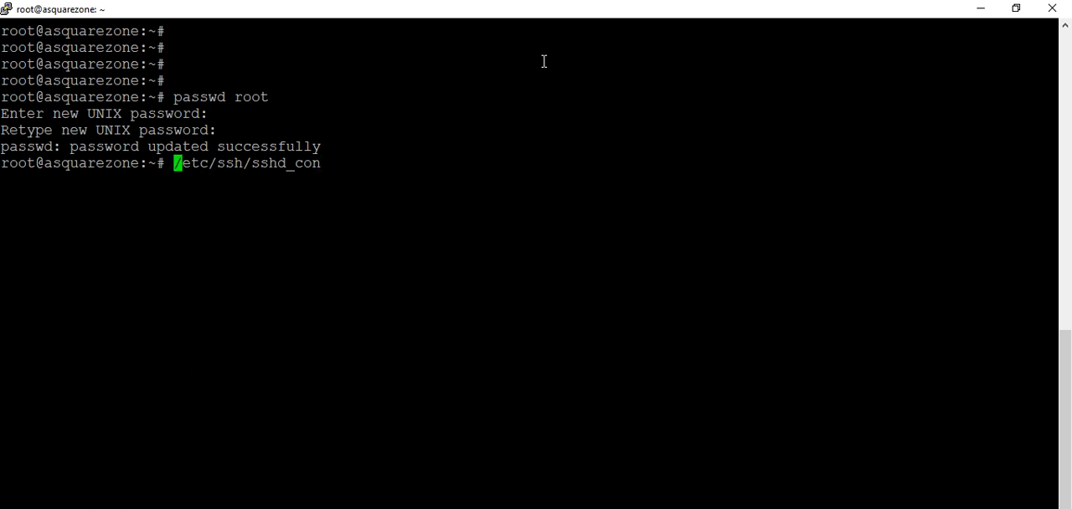
type("vi")
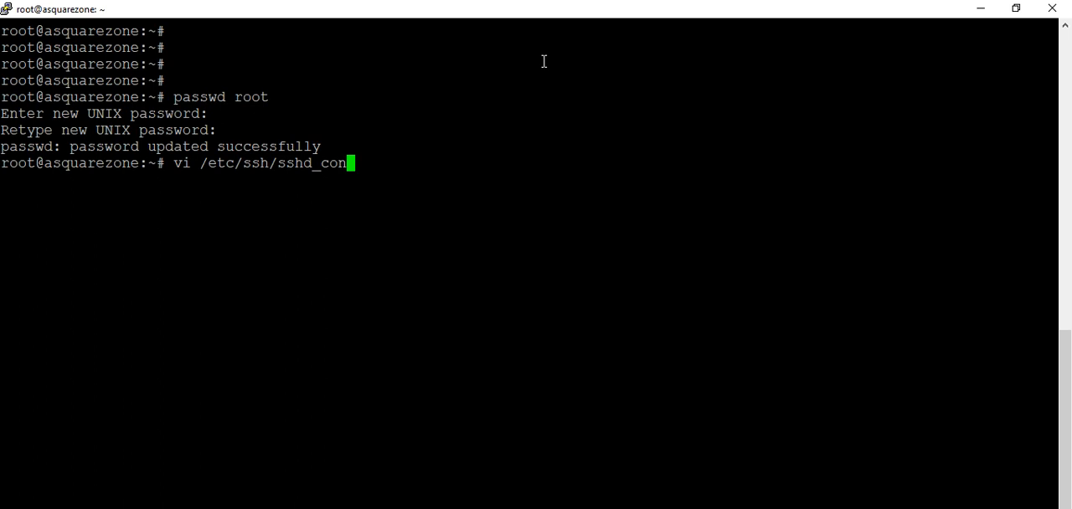
key("BackSpace")
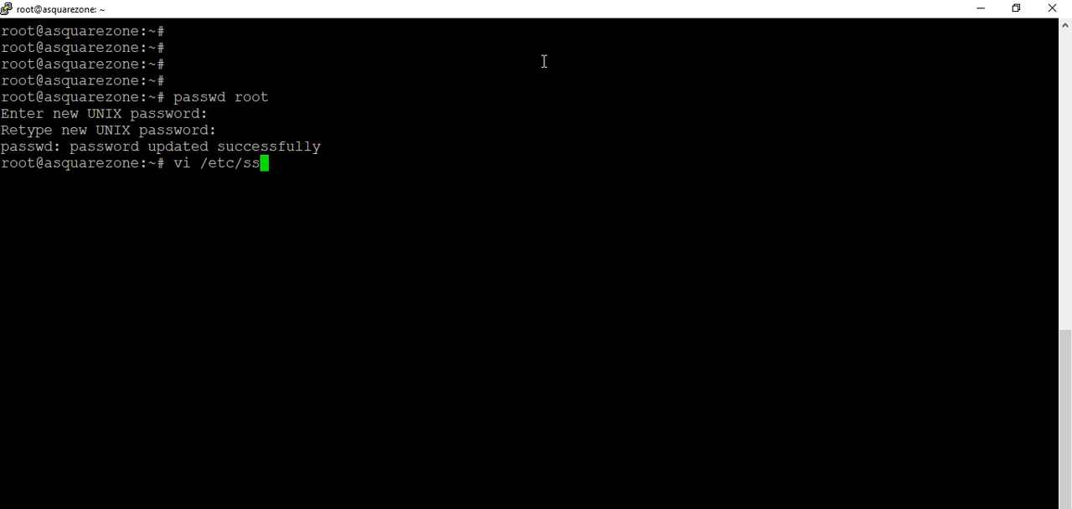
type("h")
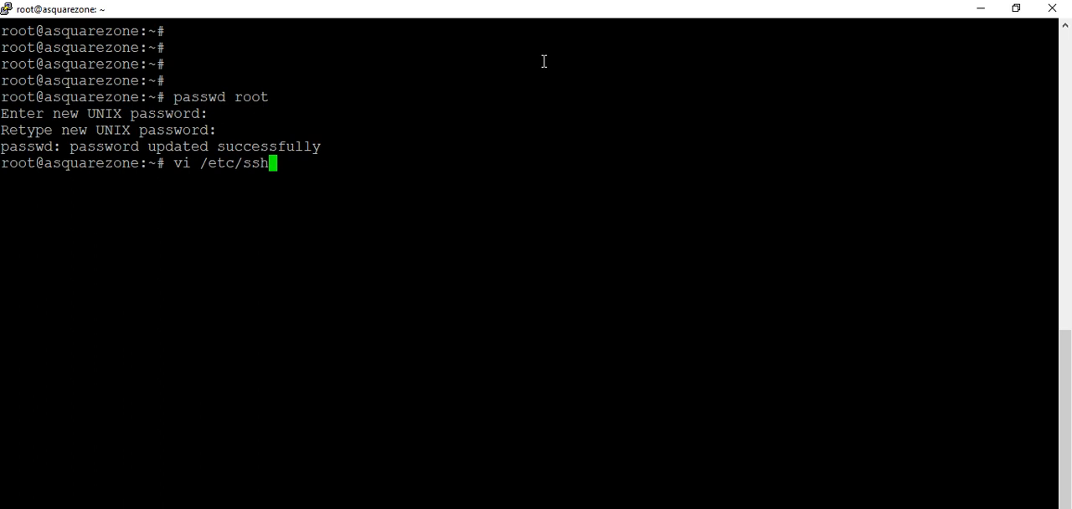
type("/sshd_")
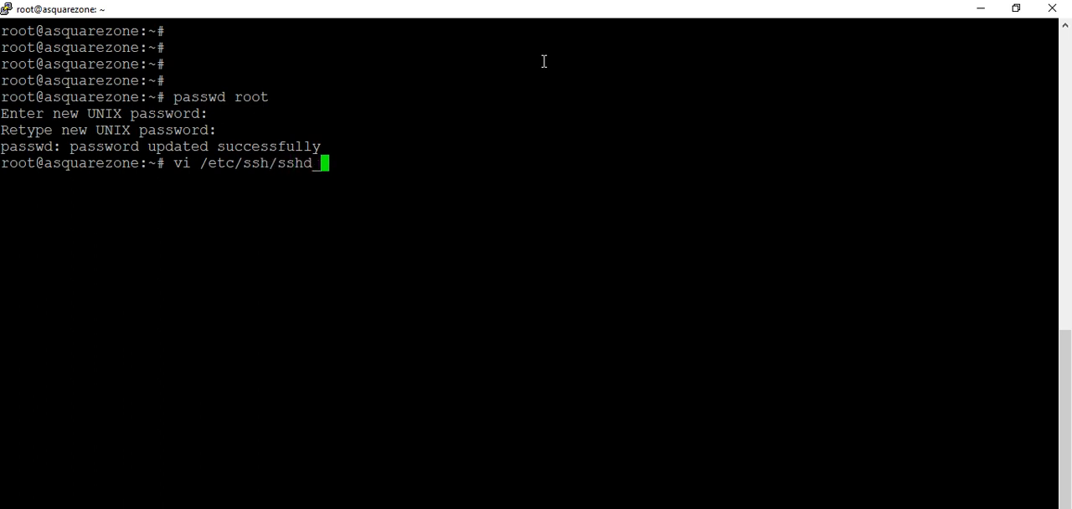
type("config")
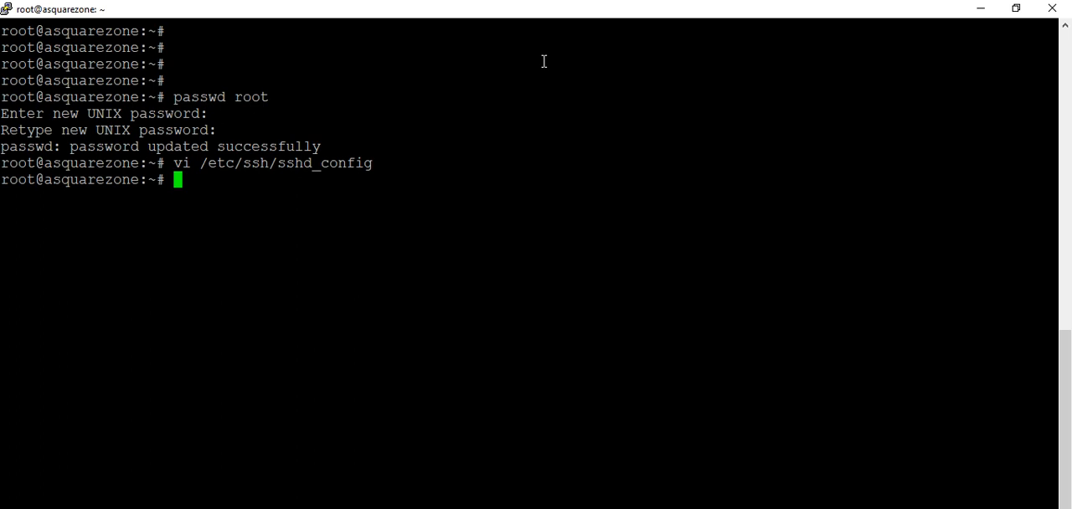
Begin retyping the vi /etc/ssh/sshd_config command at the prompt.
type("vi")
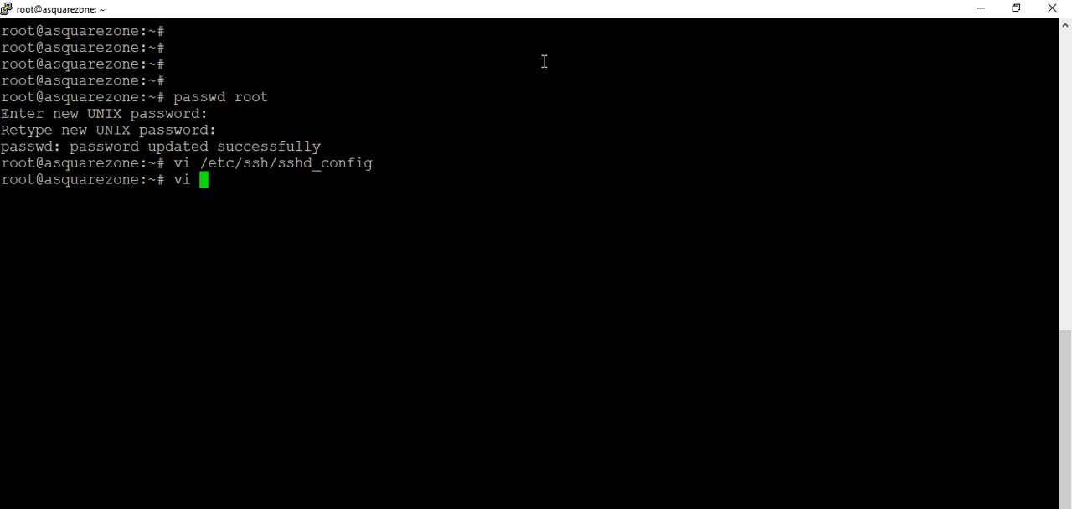
type("/e")
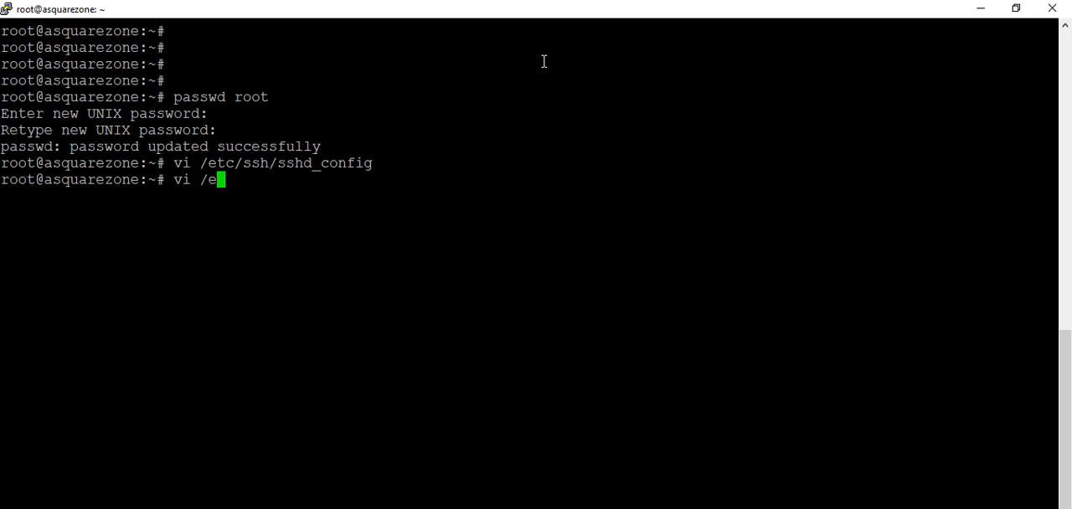
type("tc/")
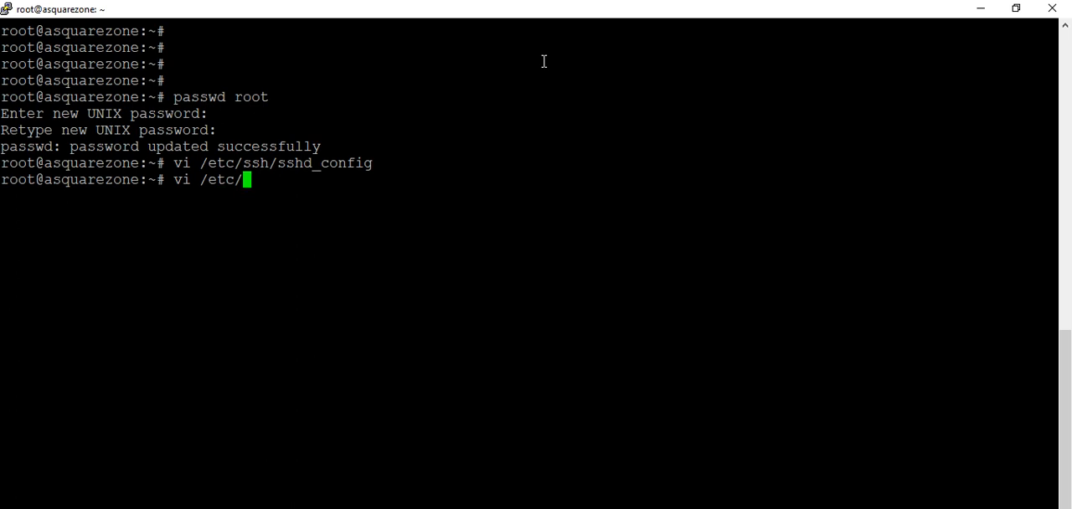
type("s")
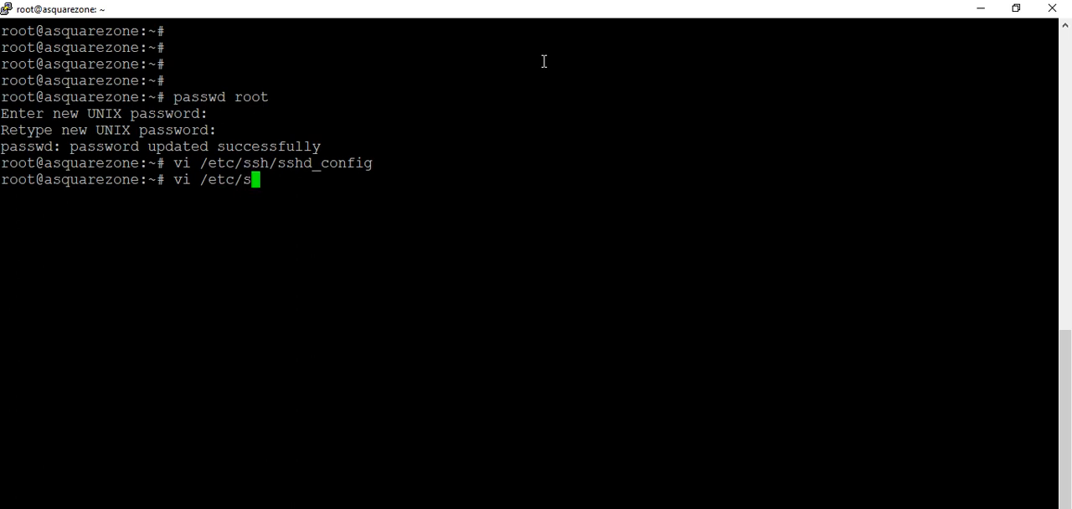
type("s")
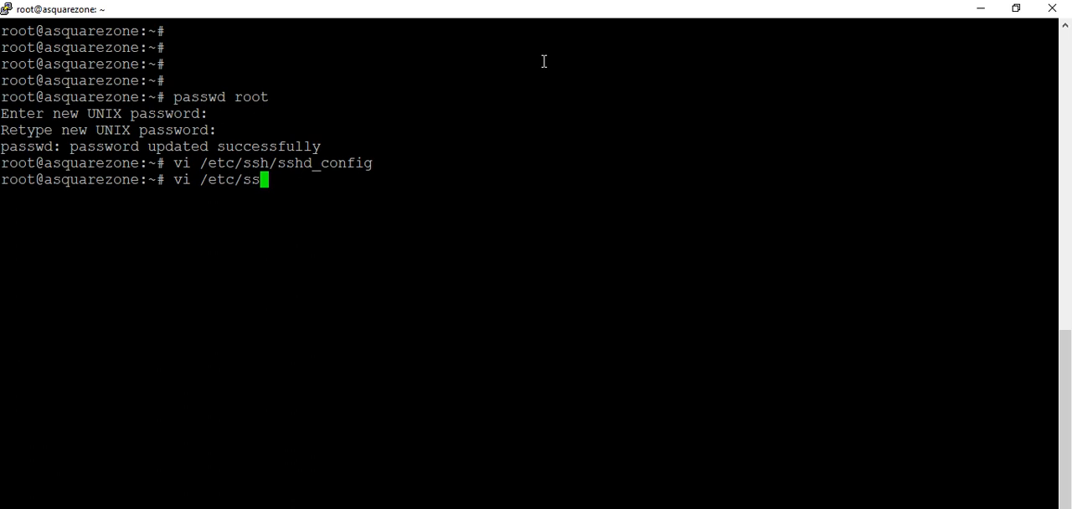
type("h/ss")
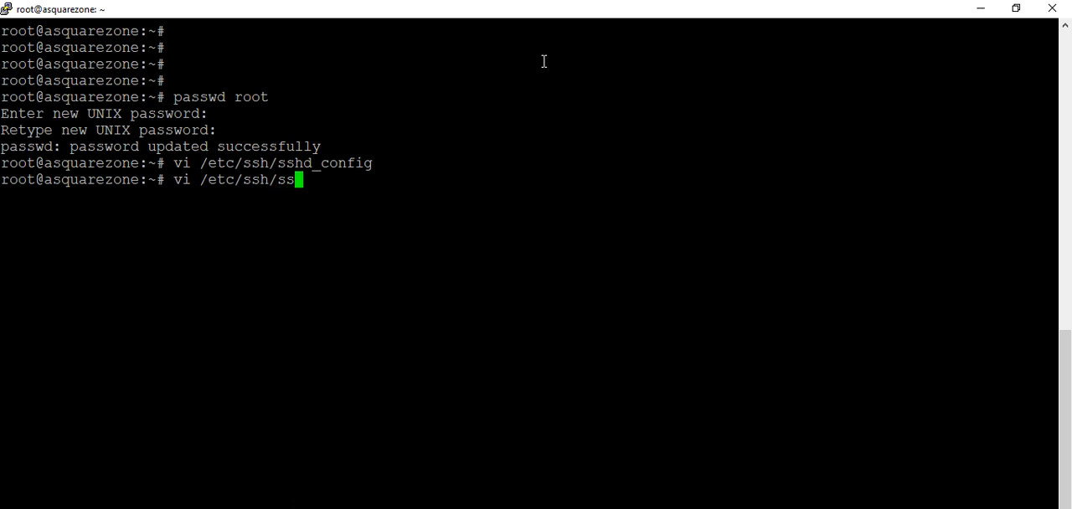
type("h")
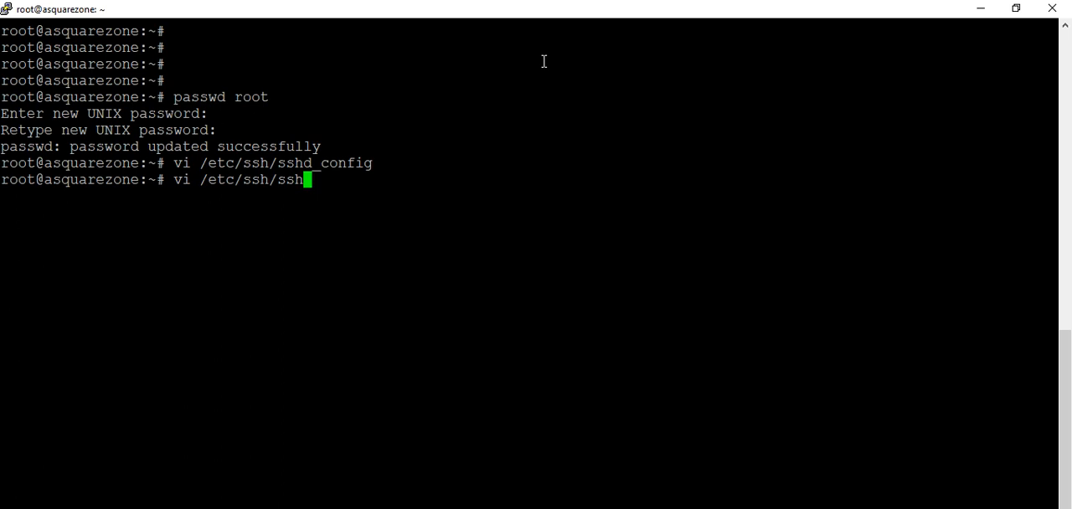
type("d_")
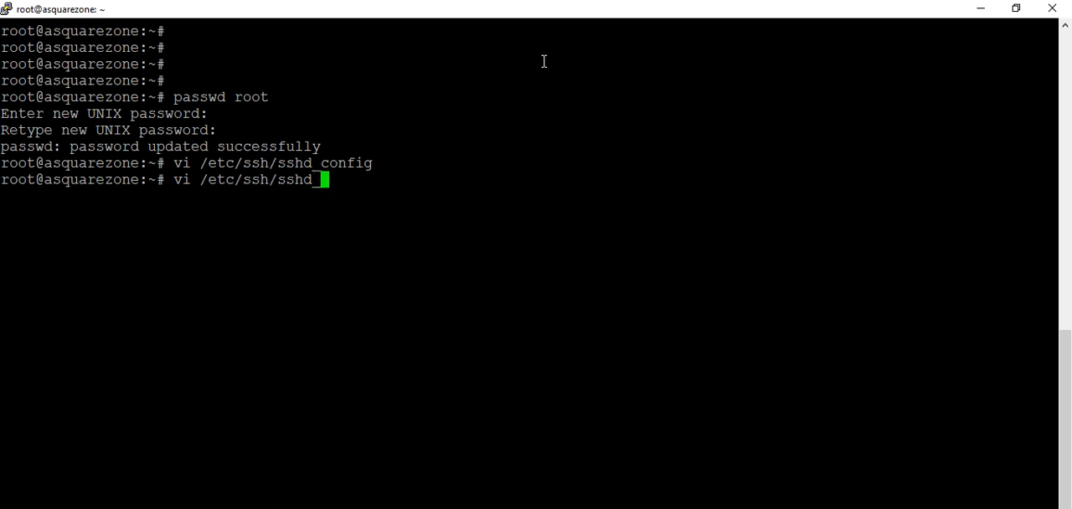
type("co")
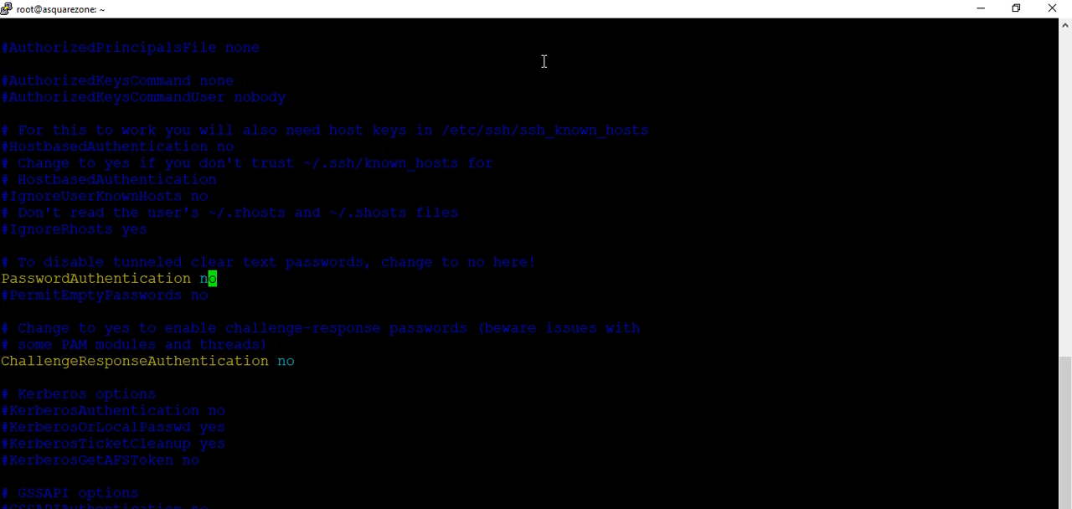
Change PasswordAuthentication from no to yes in sshd_config.
key("BackSpace")
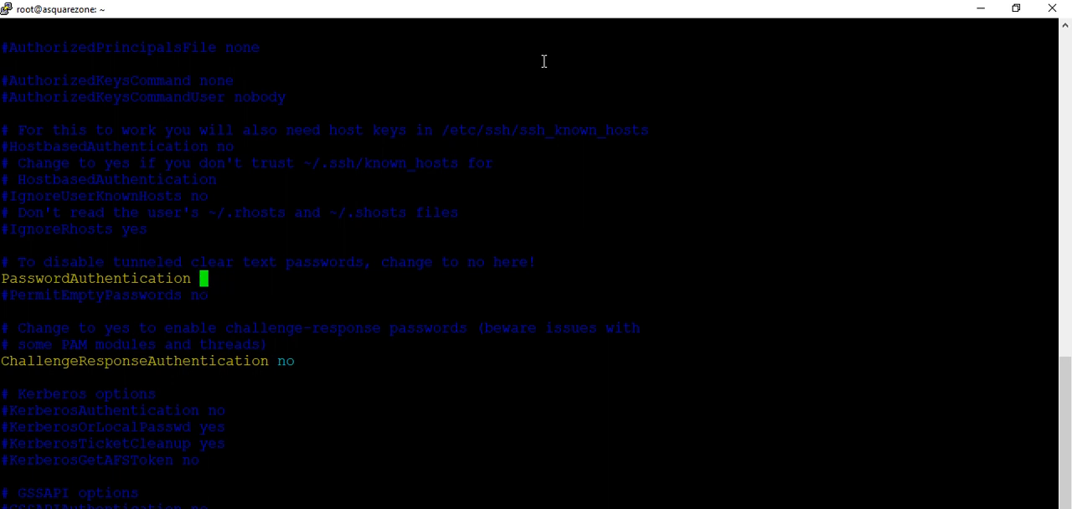
type("yes")
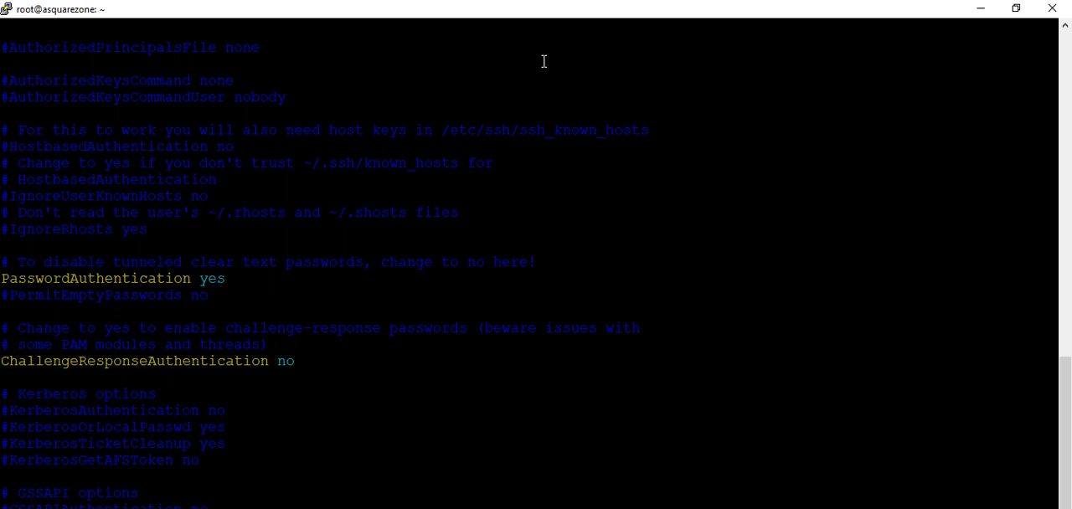
scroll("down", 3)
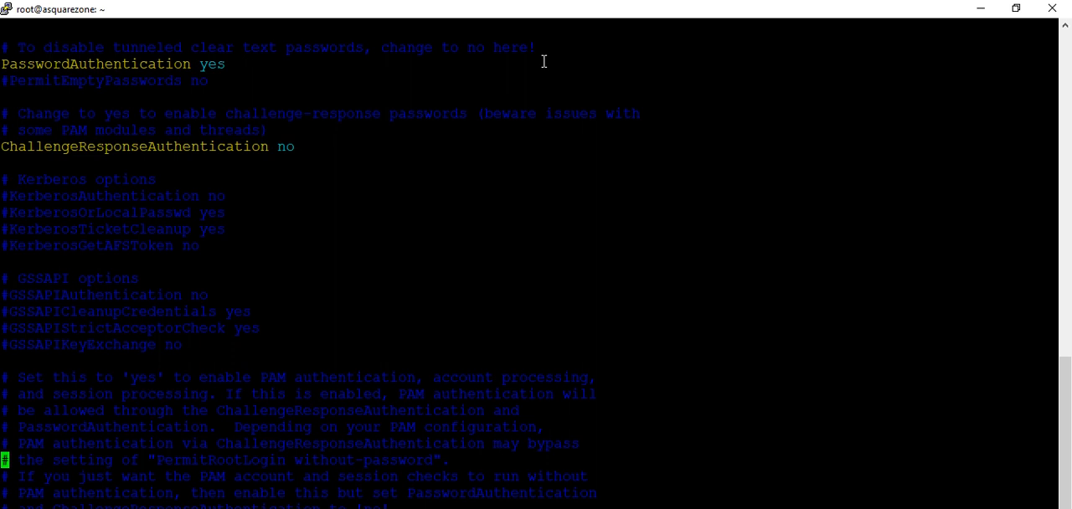
scroll("down", 3)
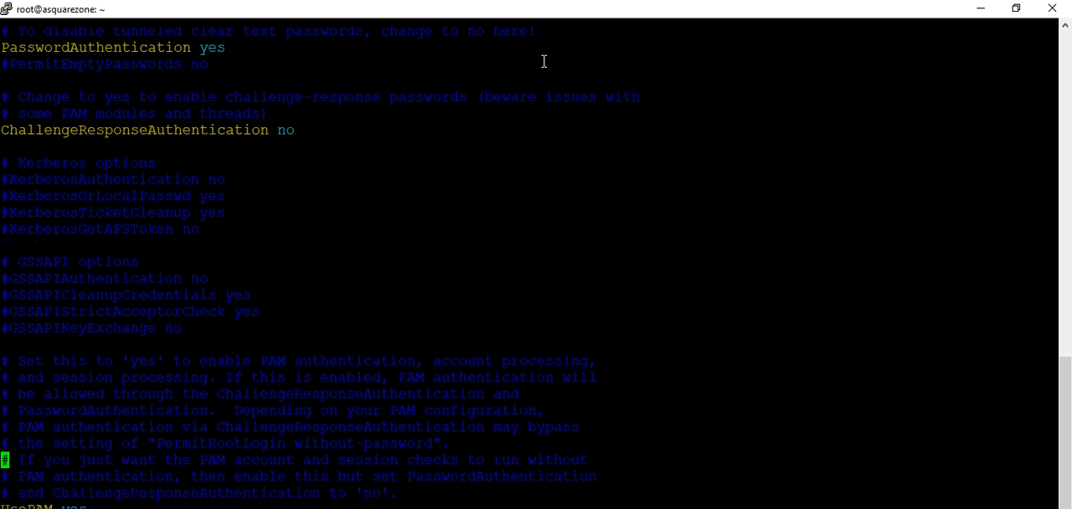
scroll("down", 3)
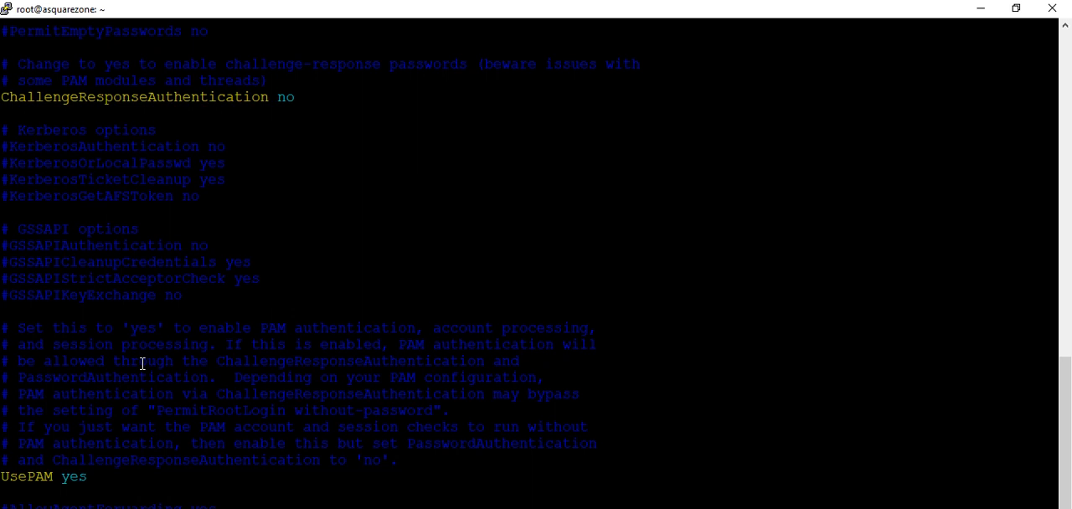
scroll("down", 3)
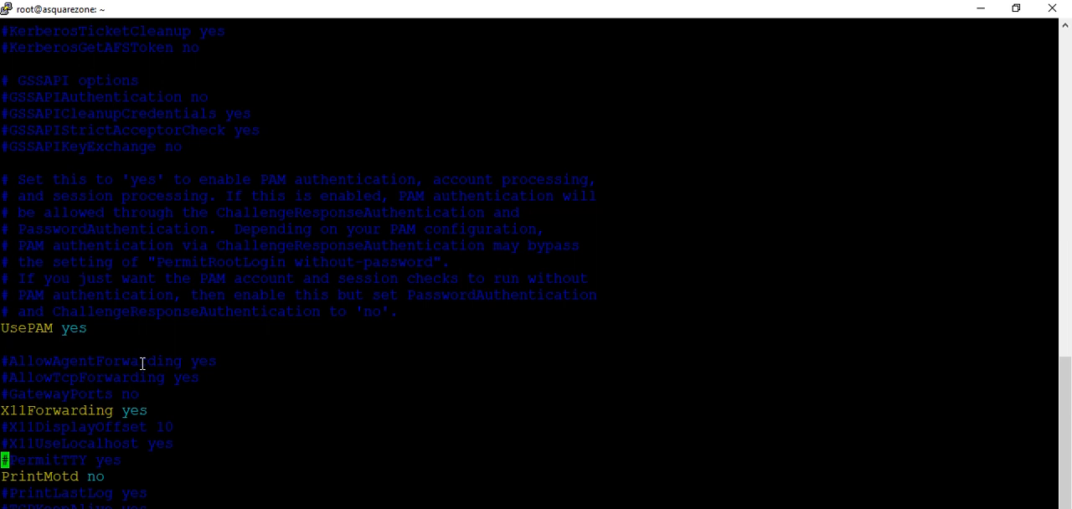
scroll("down", 3)
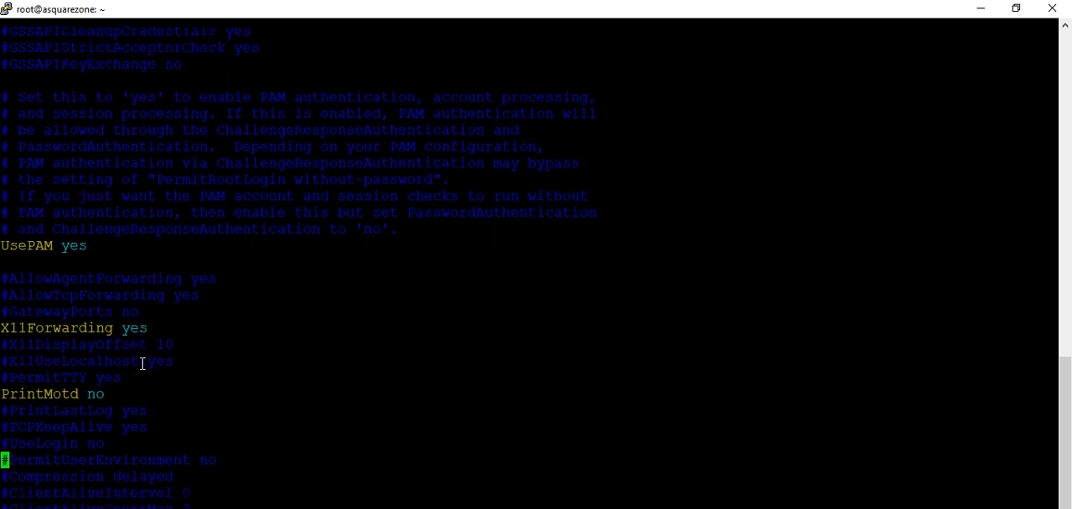
scroll("down", 3)
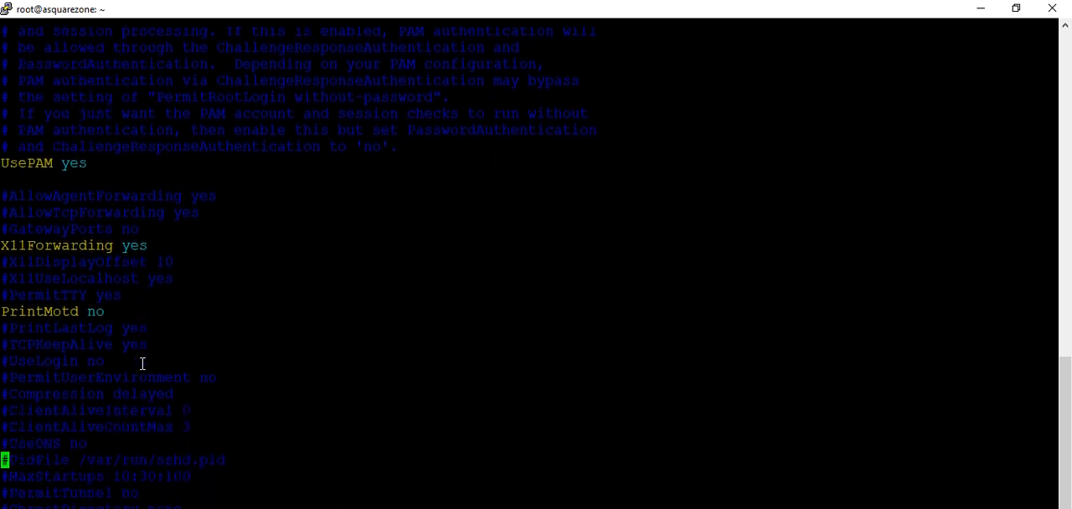
scroll("down", 3)
type("PermitRootLo")
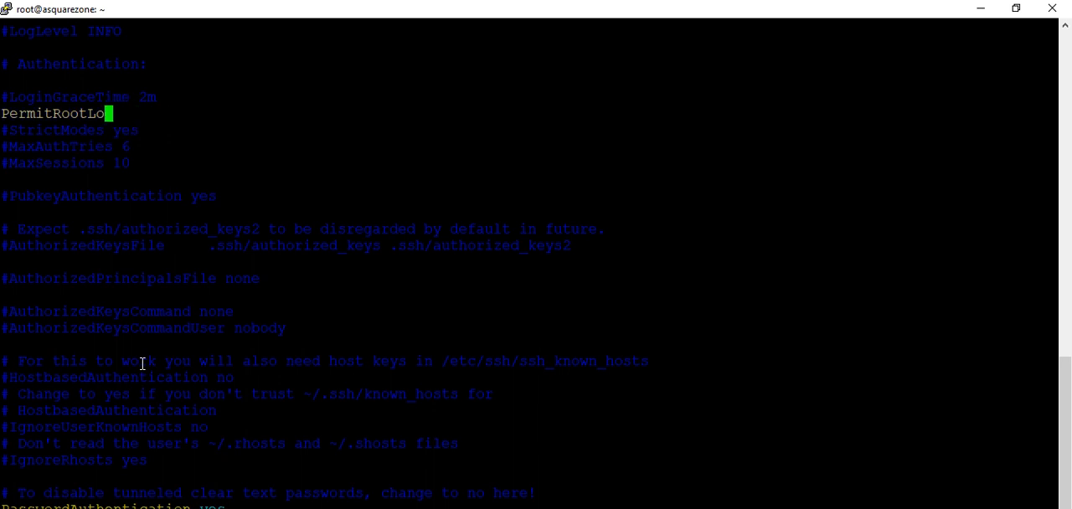
Edit the PermitRootLogin line to read 'PermitRootLogin Yes'.
type("gin Y")
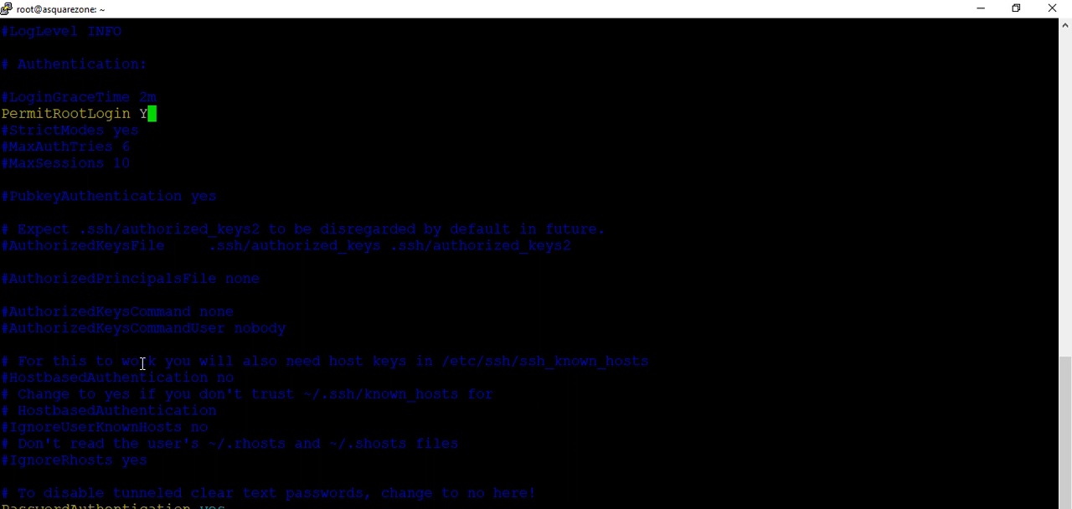
type("e")
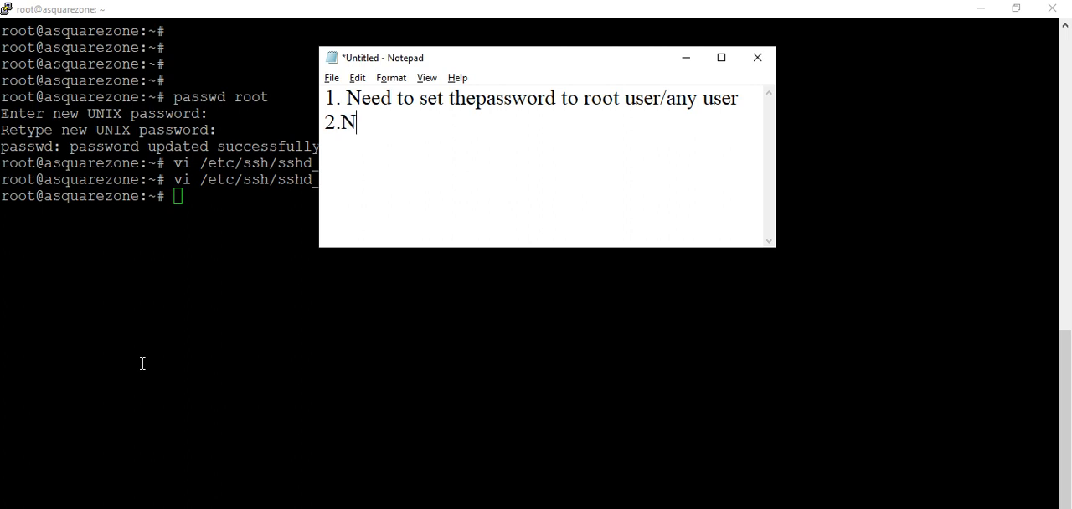
Complete note item 2: 'Need to configure sshs_config file'.
type("eed to")
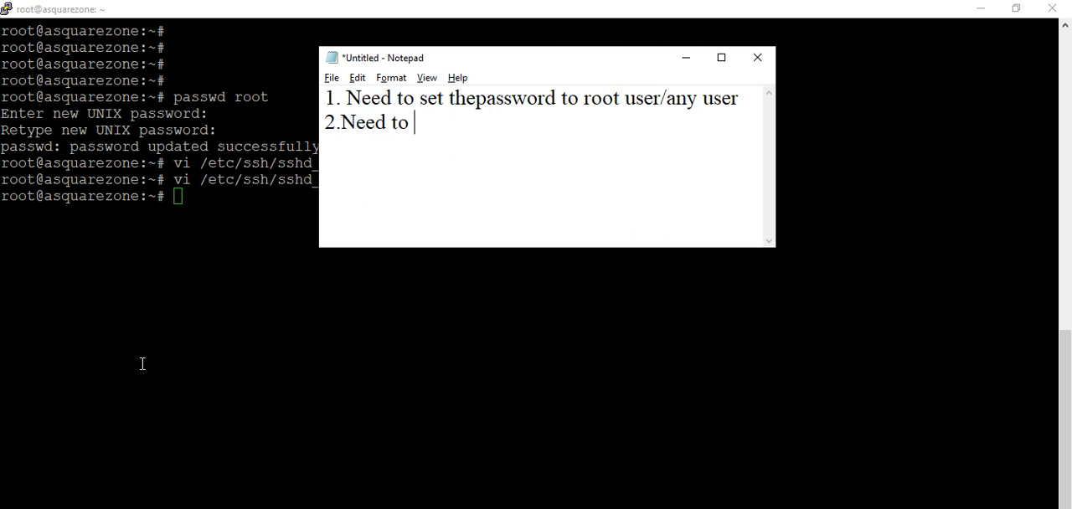
type("con")
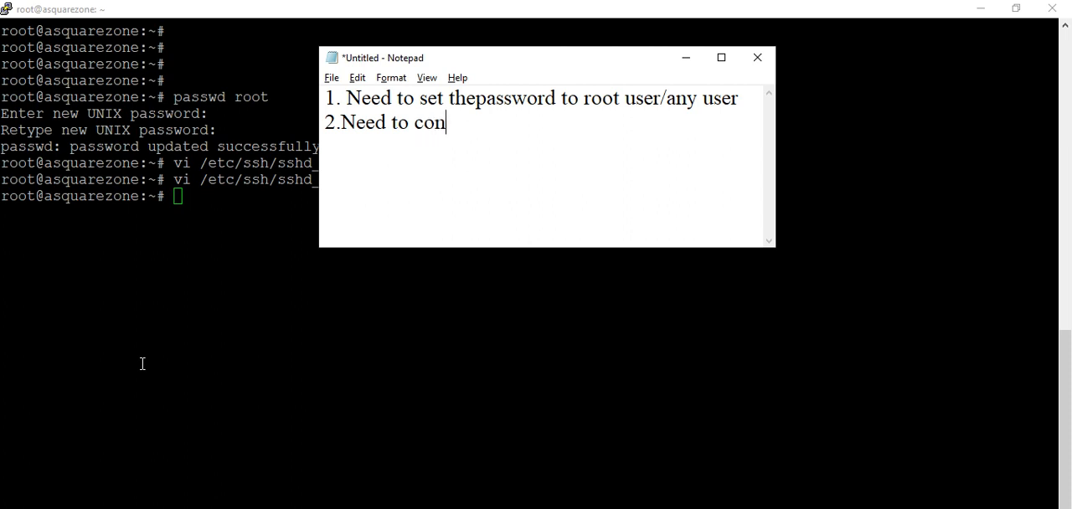
type("fig")
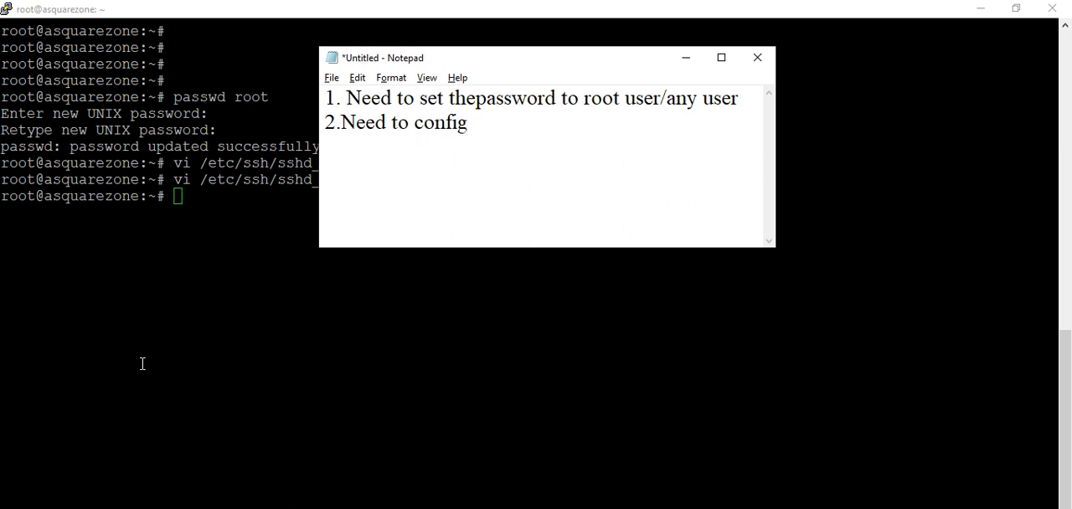
type("ssd")
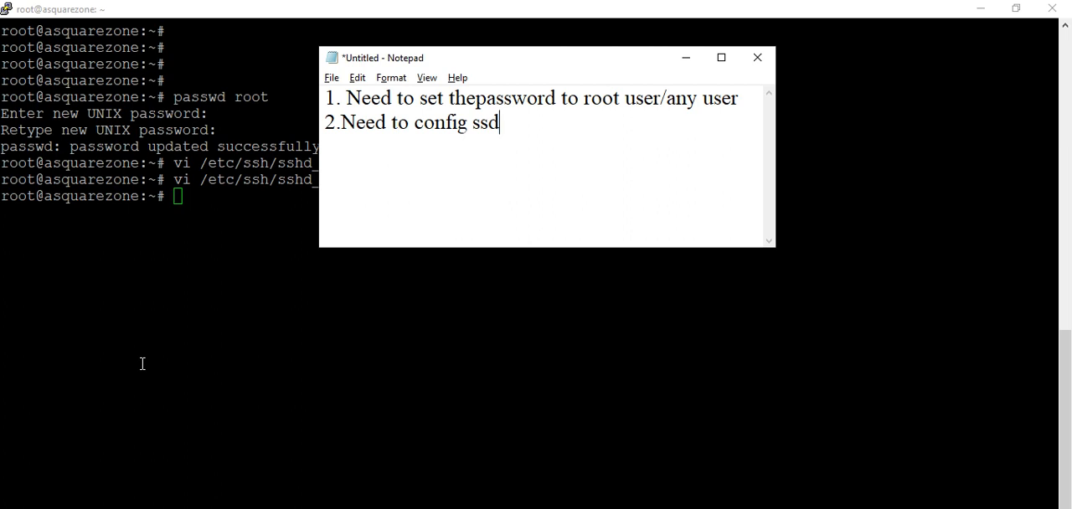
type("hs_config file")
type("3.")
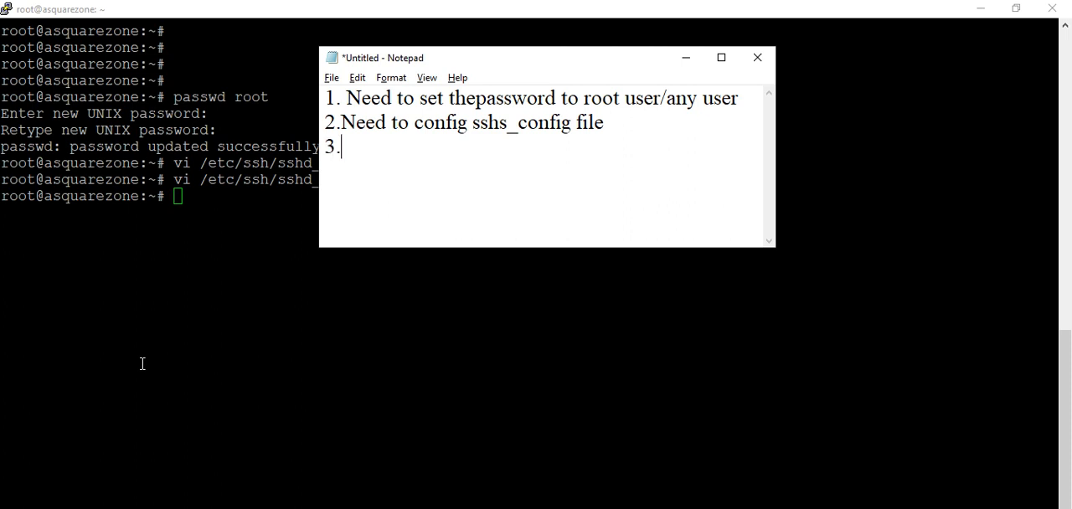
Add note item 3: 'Need to restart the service'.
type("Need to")
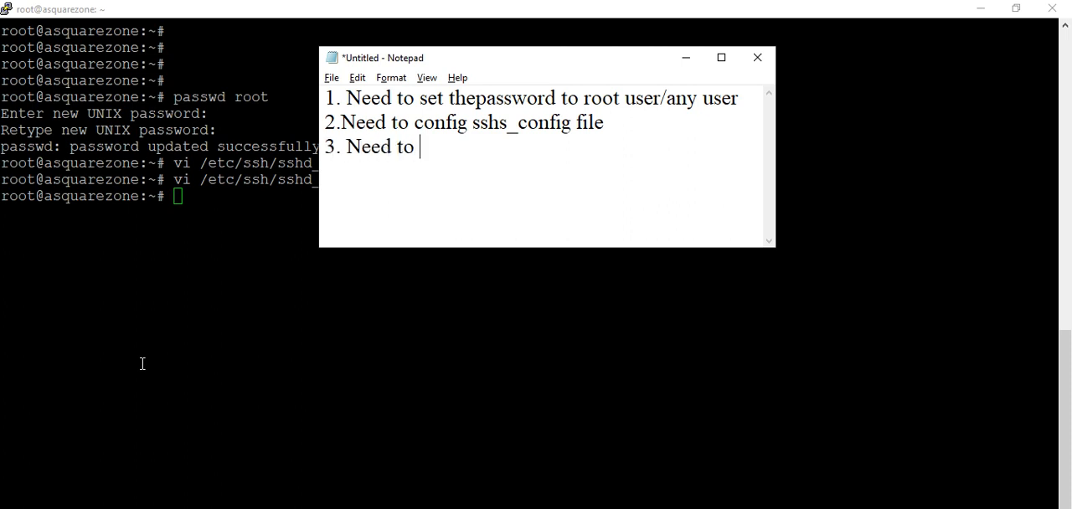
type("restart th")
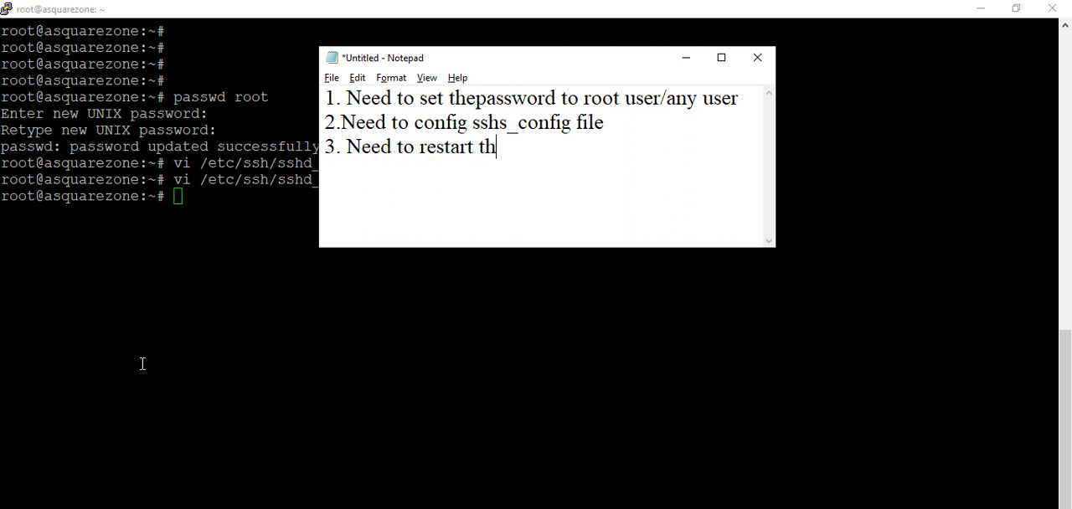
type("e serv")
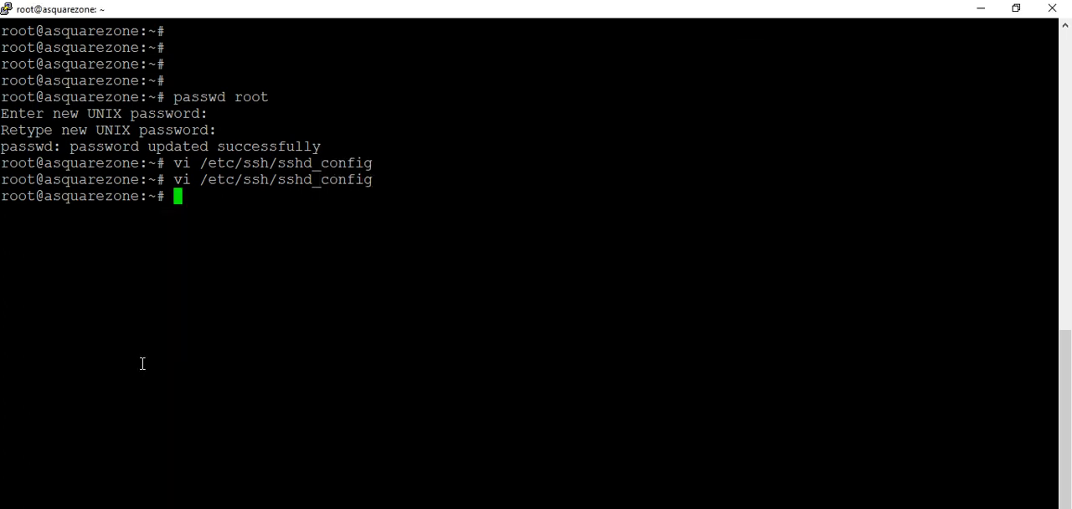
Run 'service sshd restart' in the root shell.
type("service ssh")
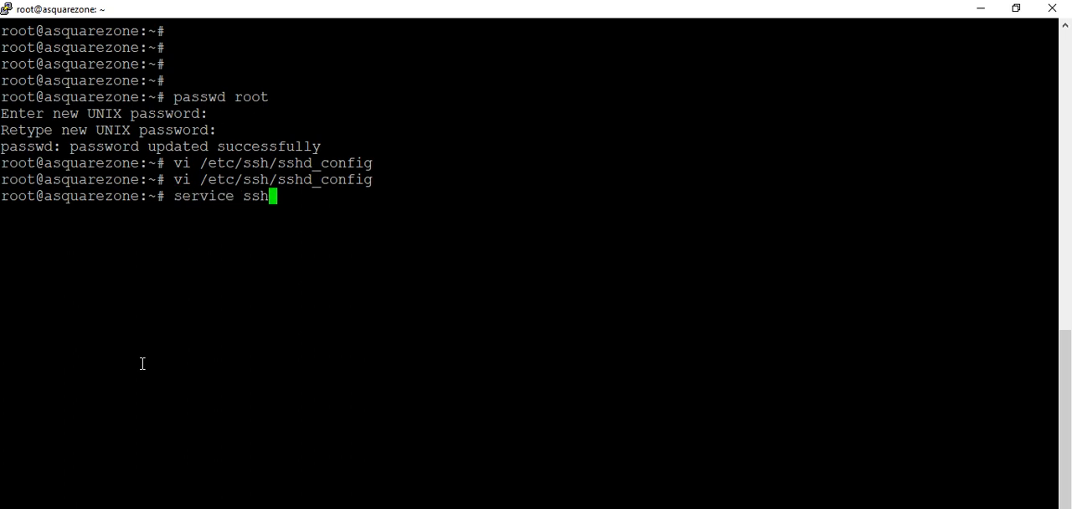
type("d res")
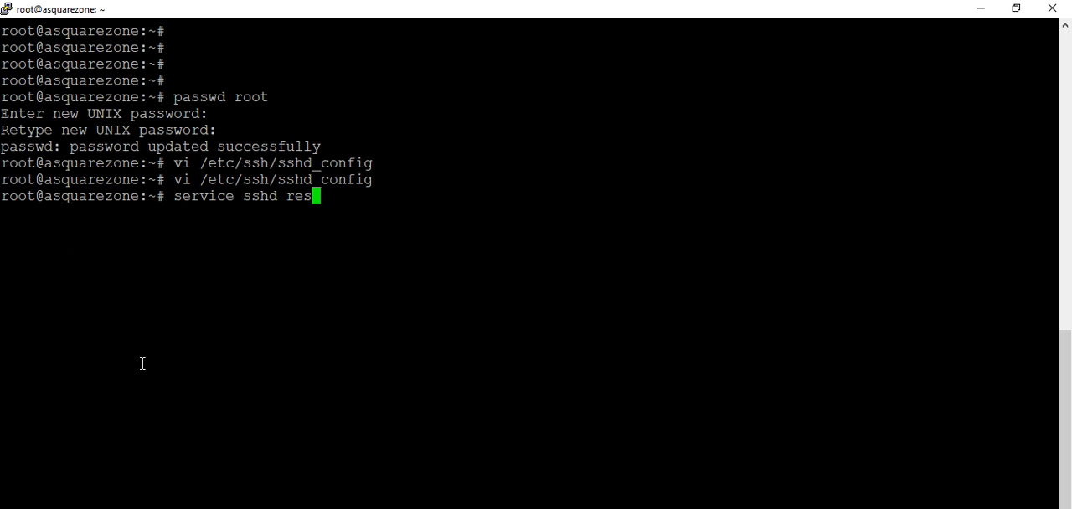
type("ta")
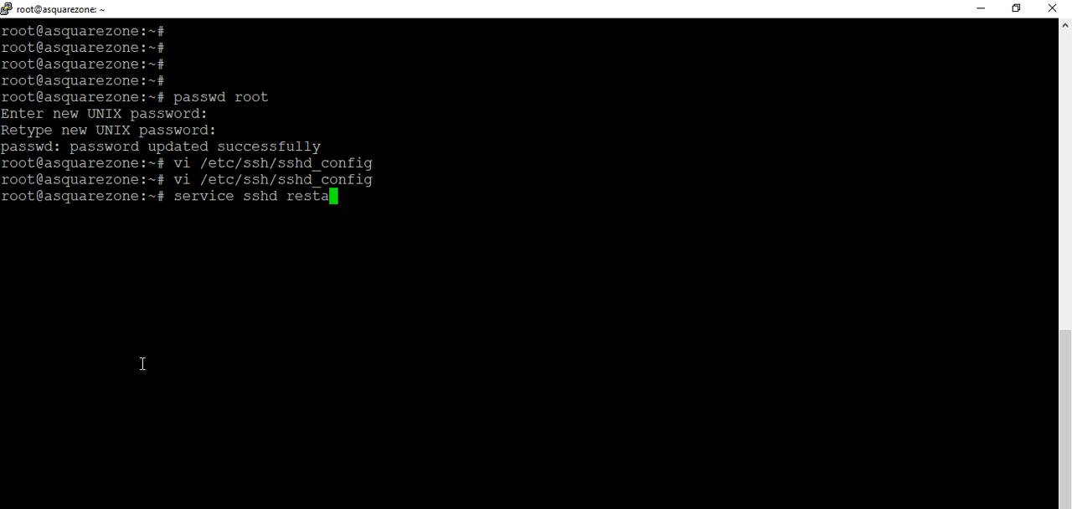
type("rt")
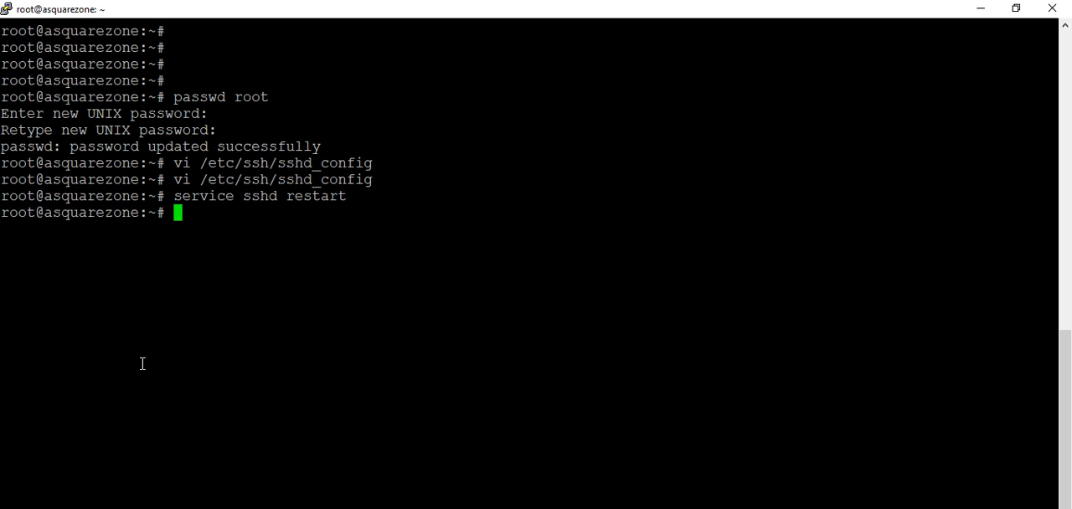
mouse_move(521, 11)
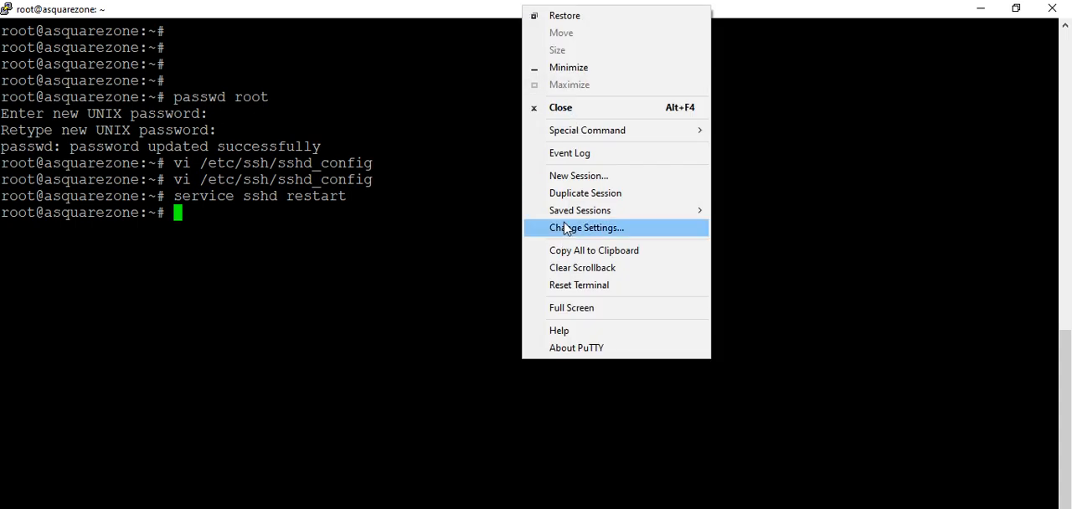
mouse_move(577, 176)
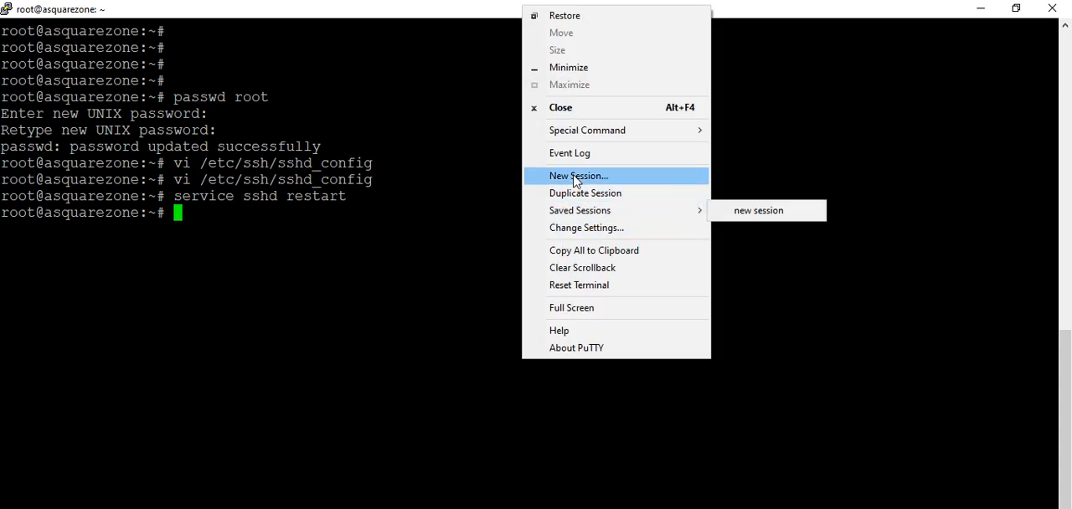
left_click(577, 175)
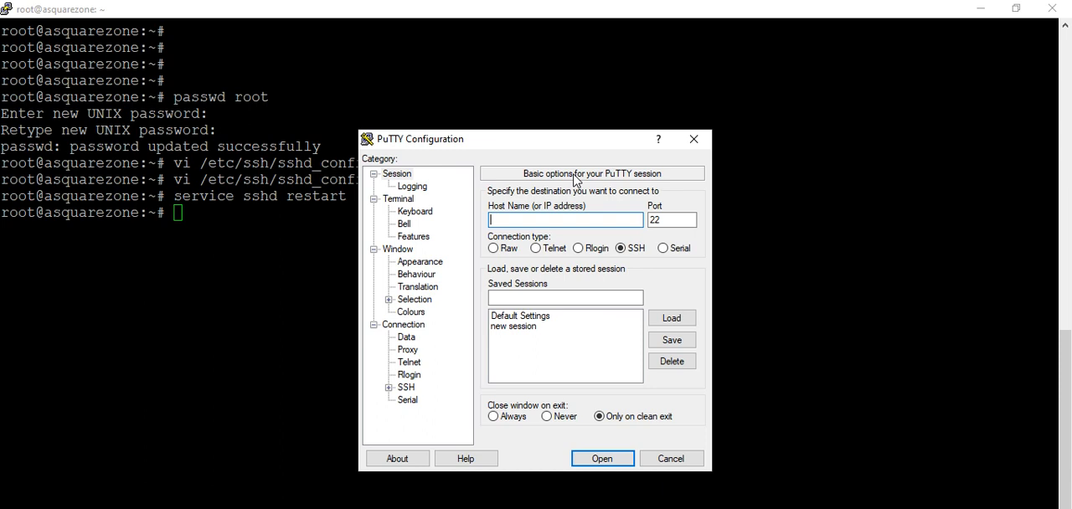
mouse_move(581, 266)
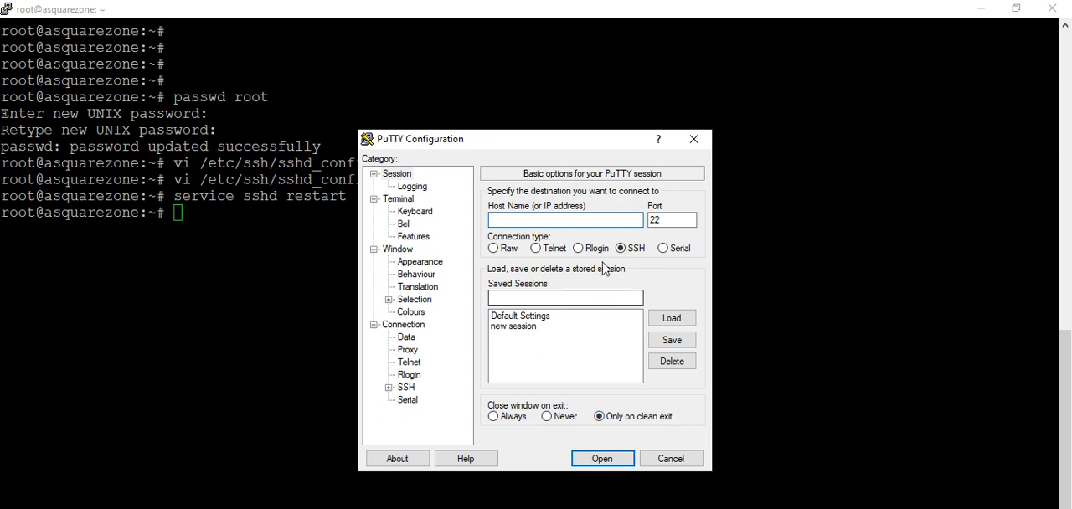
type("3.16.143.155")
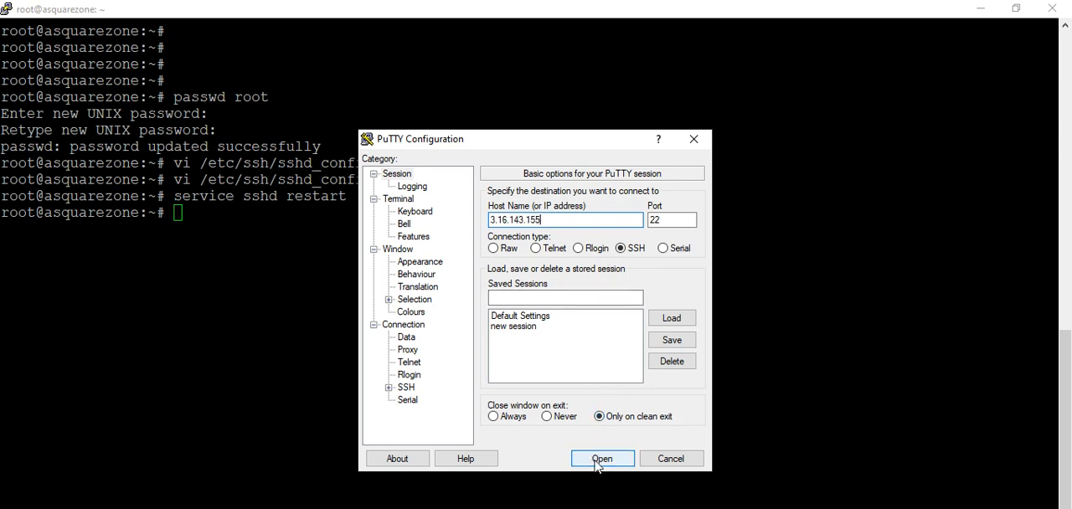
left_click(601, 458)
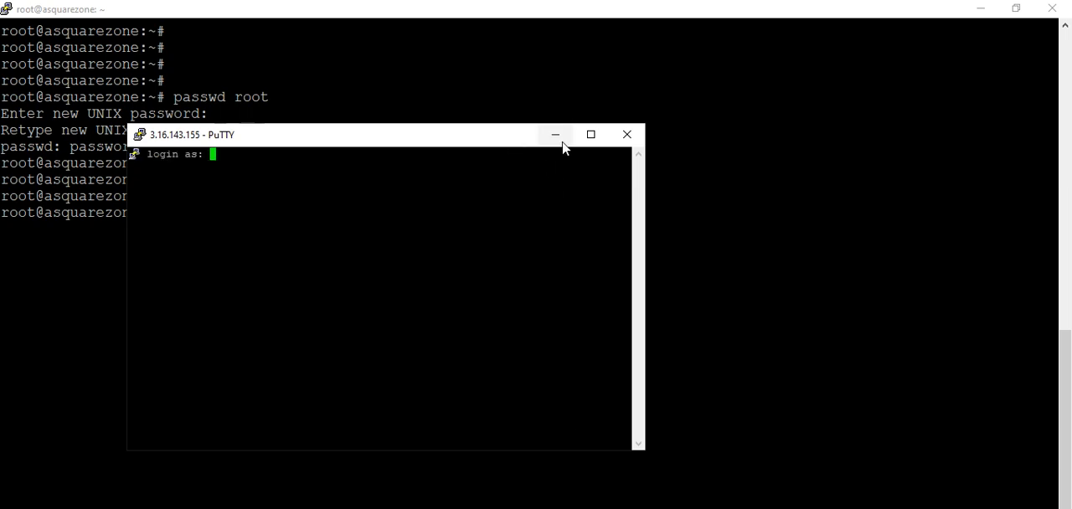
left_click(626, 134)
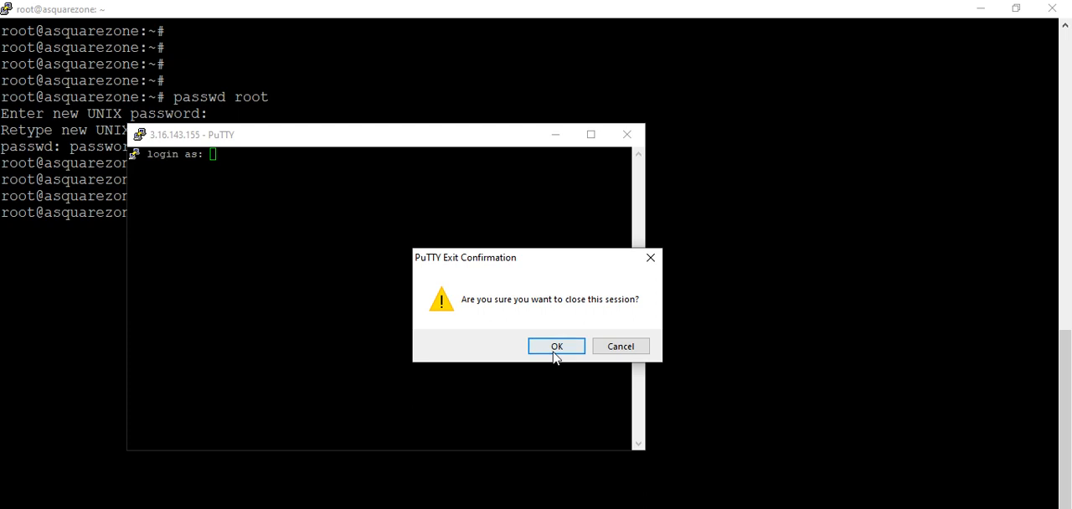
left_click(555, 345)
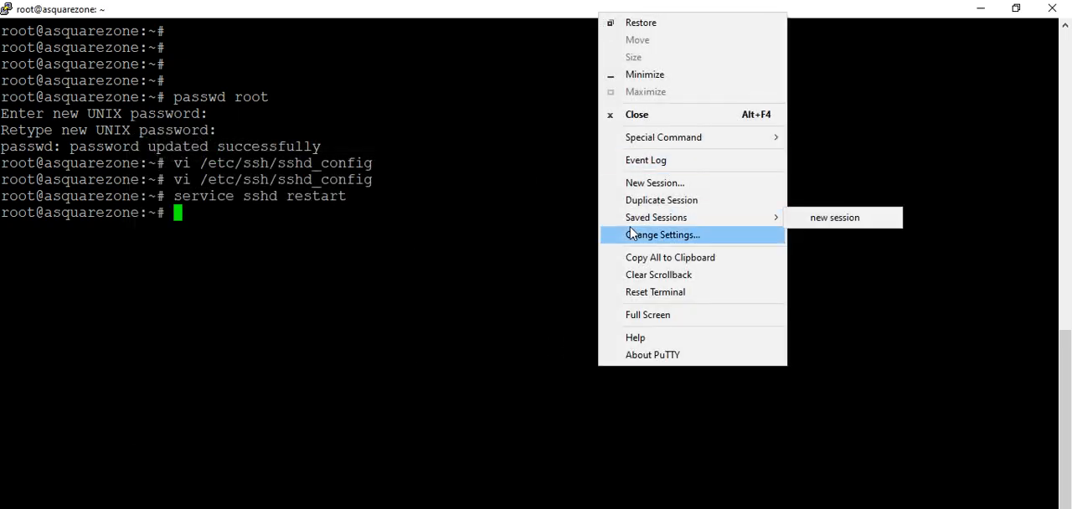
Start a new session from the saved 'new session' profile, connecting to 3.16.143.155.
left_click(662, 234)
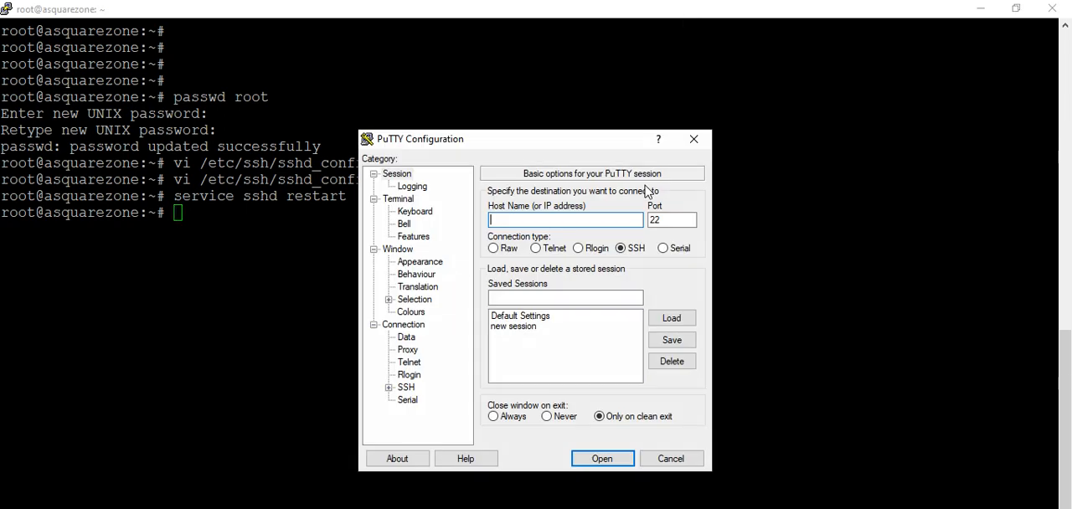
left_click(513, 326)
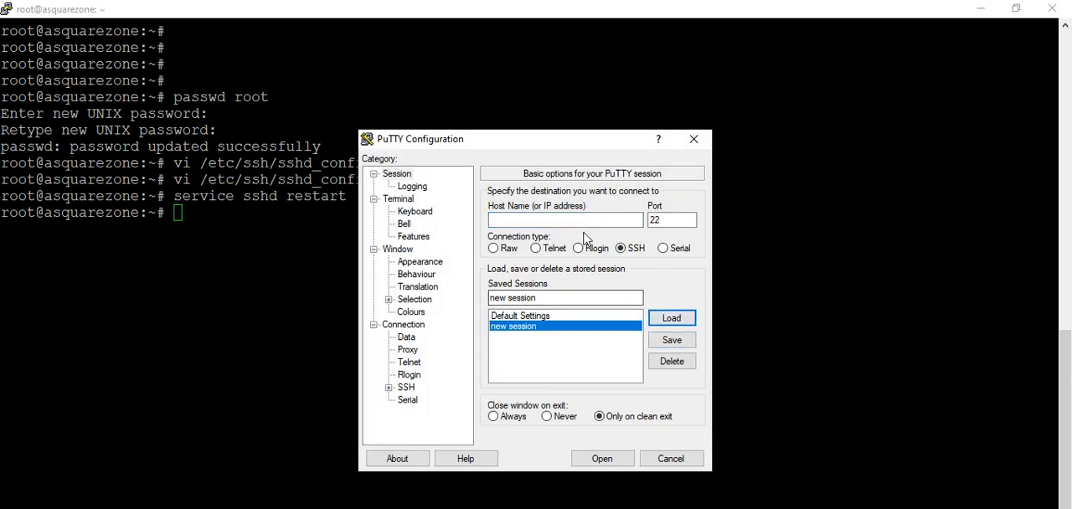
type("3.16.143.155")
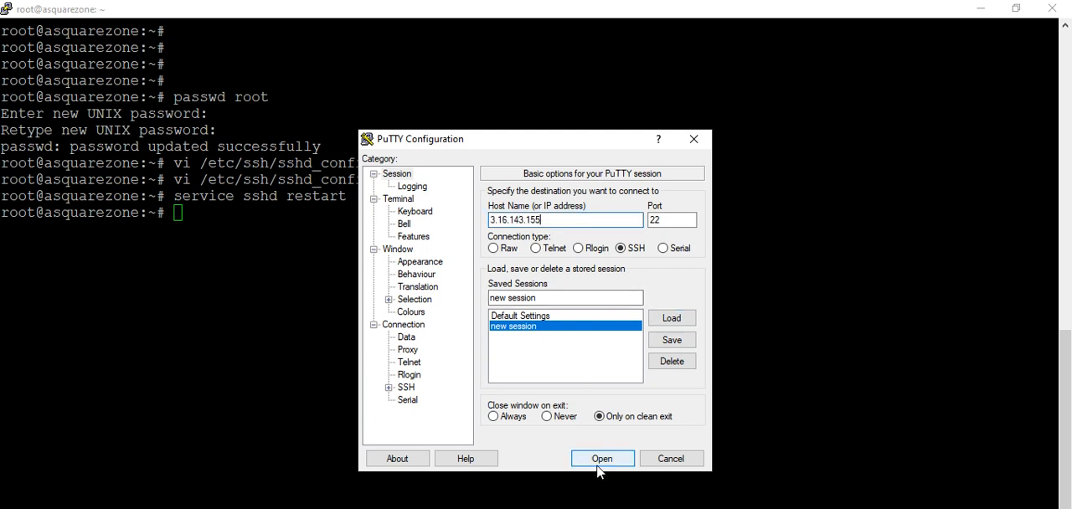
left_click(602, 458)
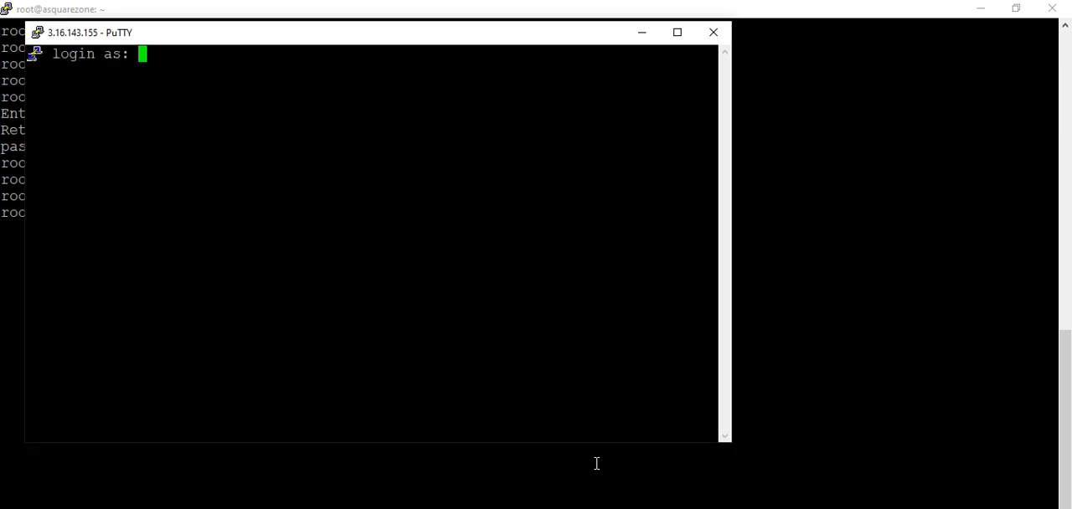
Log in as 'root' at the new window's login prompt.
type("r")
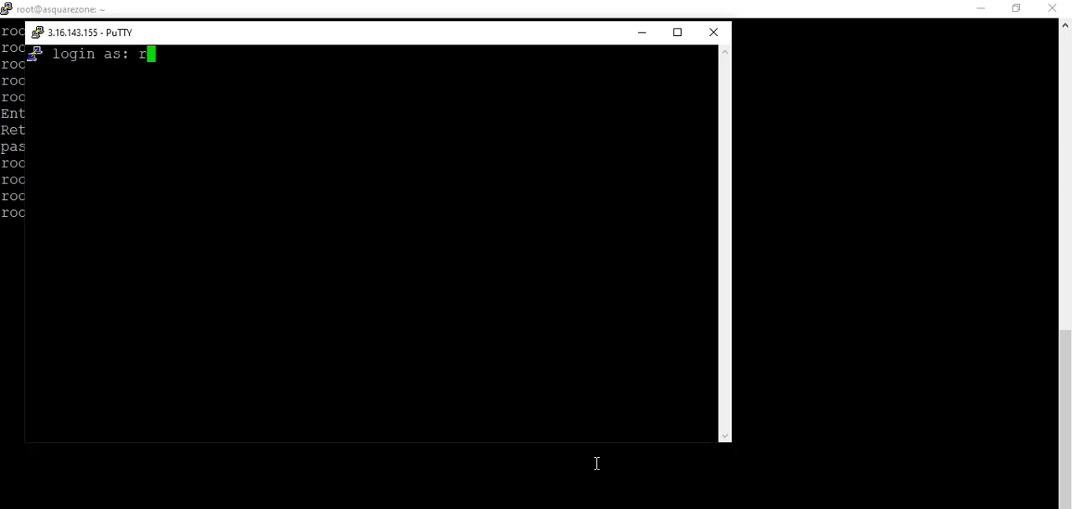
type("oot")
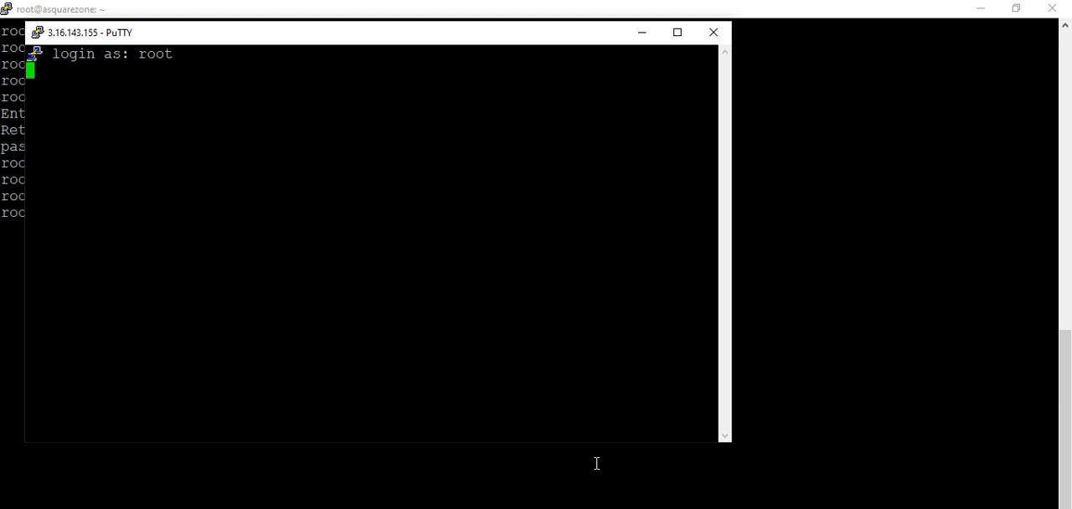
key("enter")
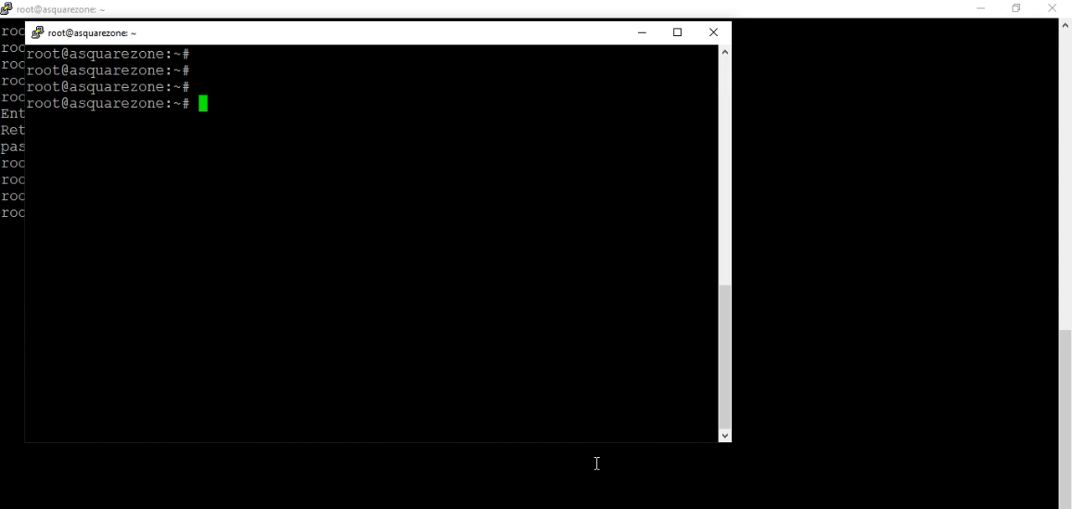
key("alt+tab")
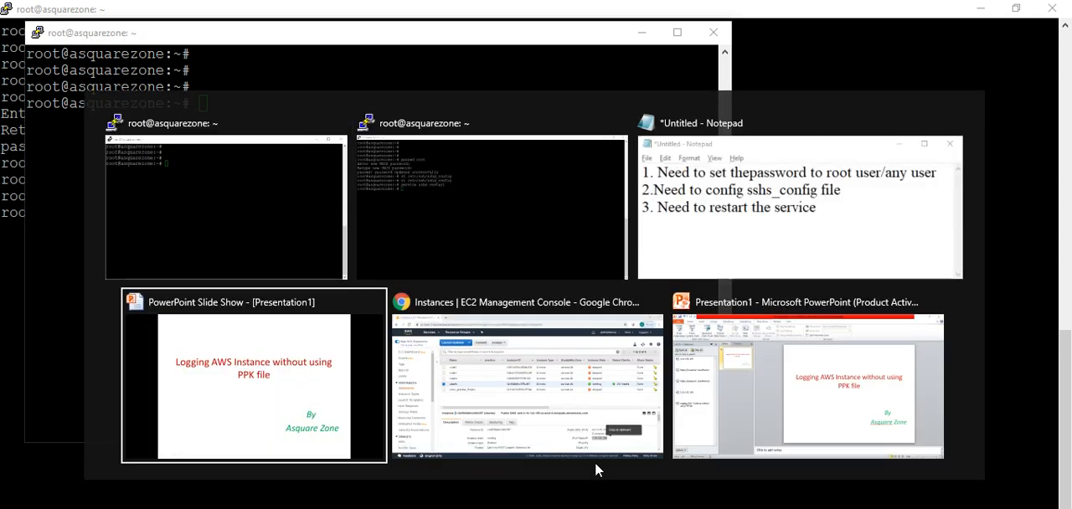